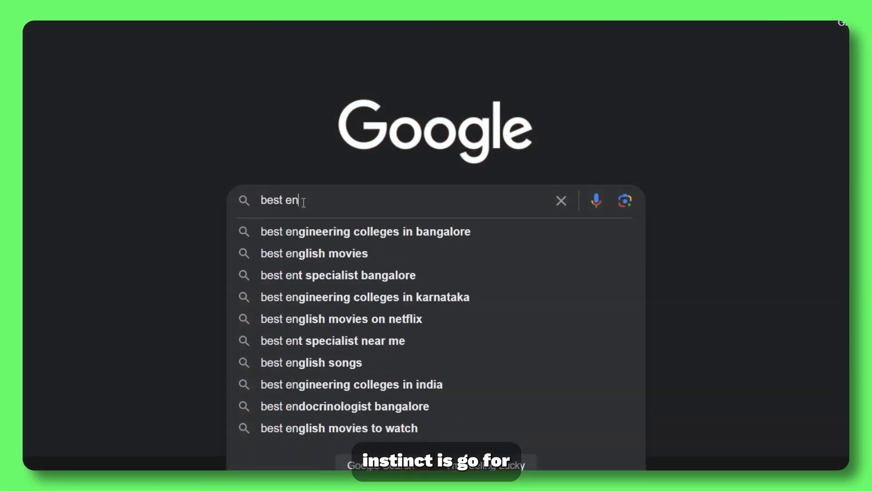
# Ask ChatGPT for dummy company data based on the uploaded schema image.
pyautogui.write('terprise le')
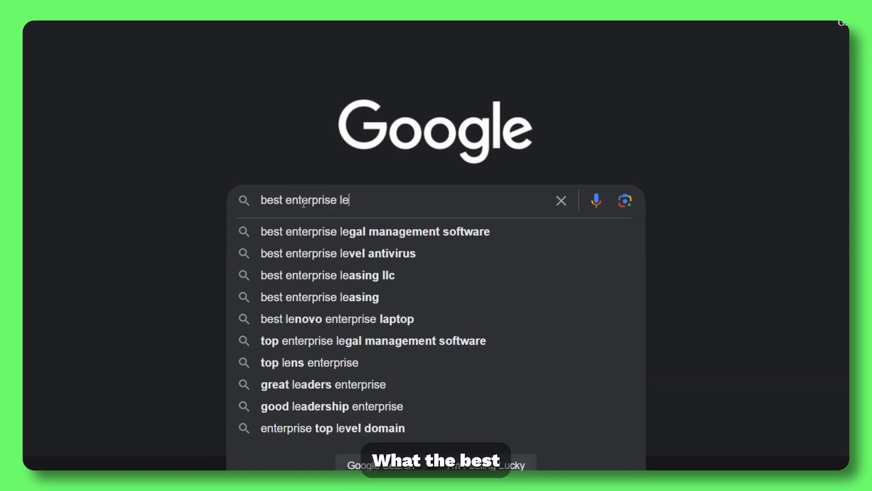
pyautogui.write('vel tools fo')
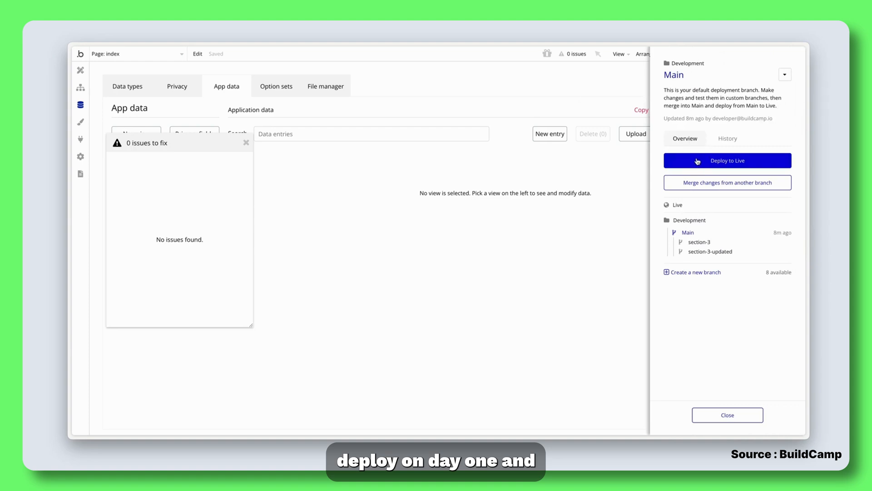
pyautogui.click(727, 160)
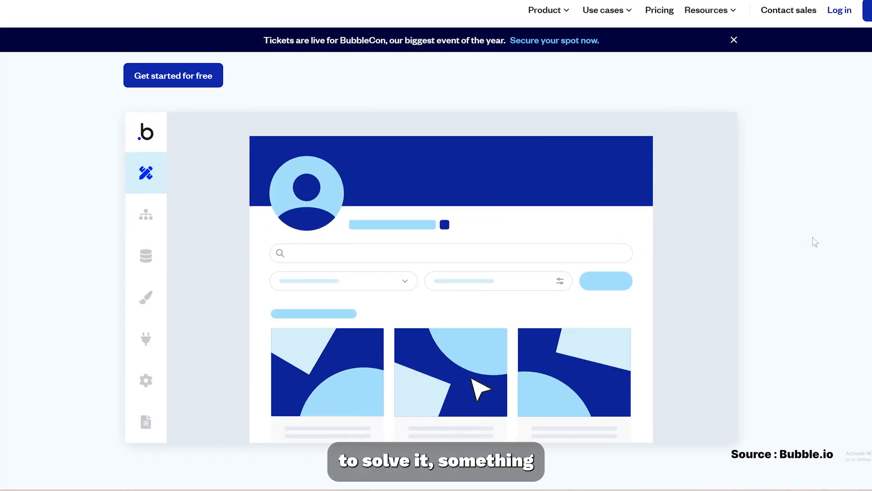
pyautogui.click(145, 215)
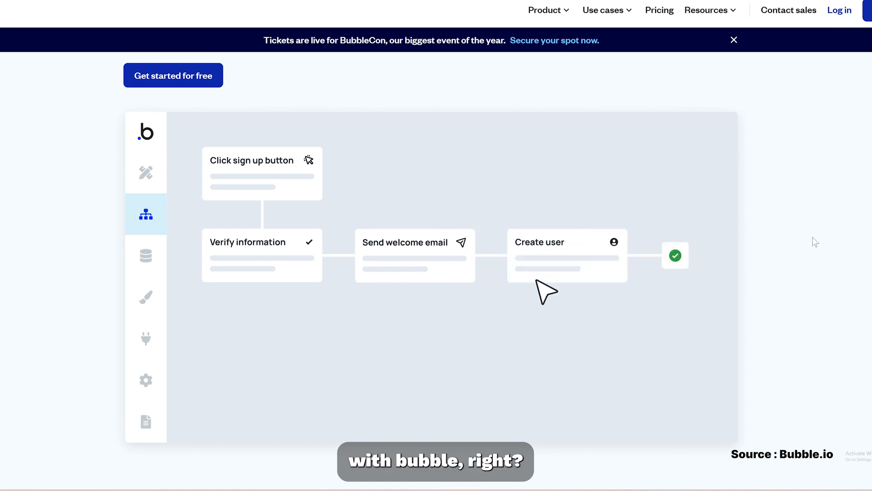
pyautogui.click(145, 255)
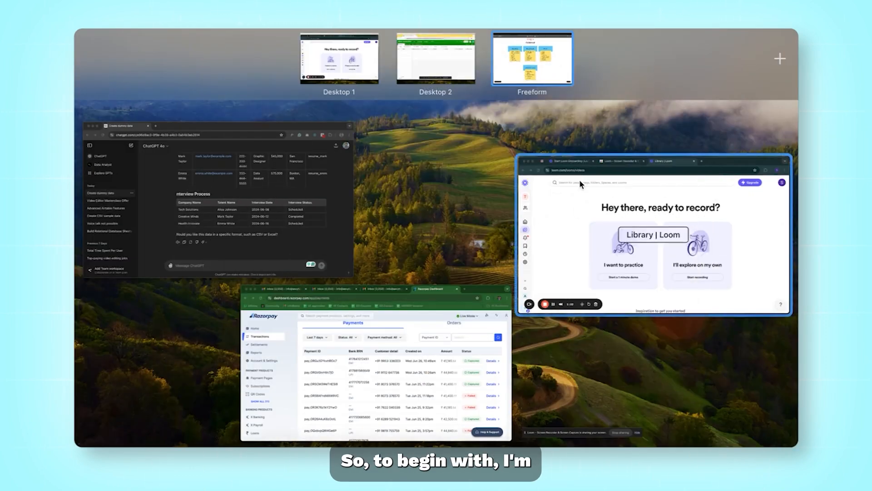
# Review the Interview Process table in the CRM base and return to the Companies table.
pyautogui.click(435, 58)
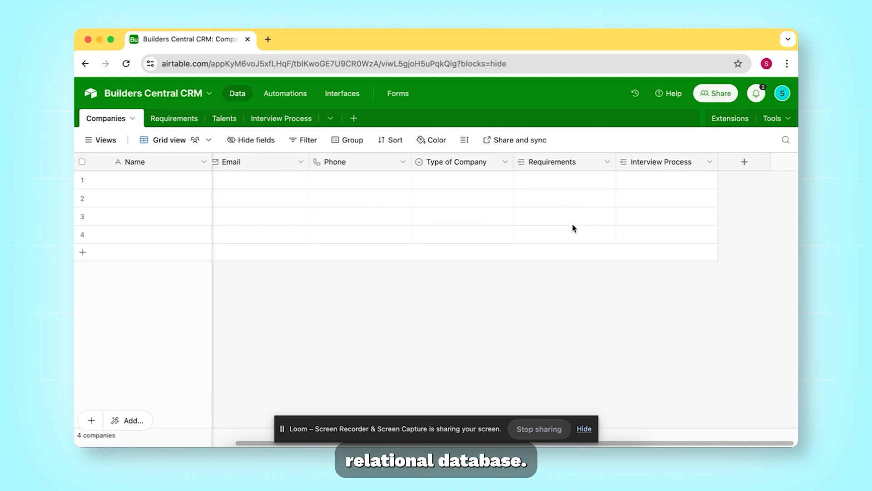
pyautogui.click(281, 118)
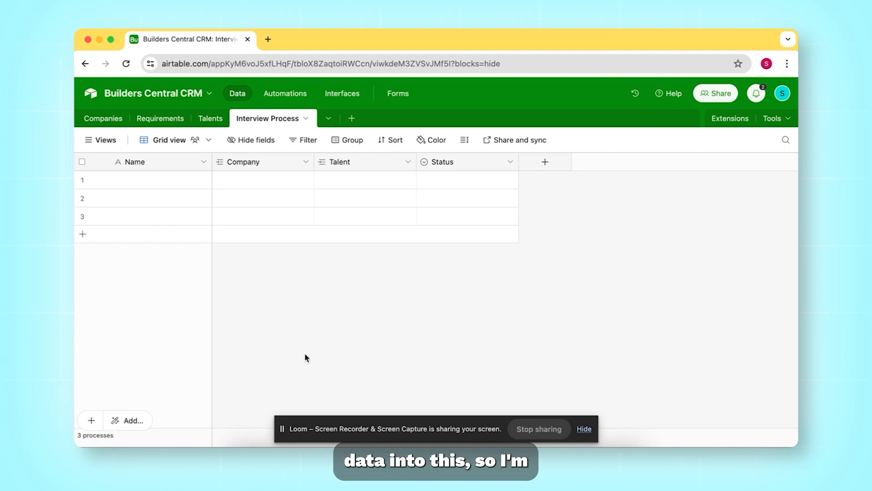
pyautogui.moveTo(506, 358)
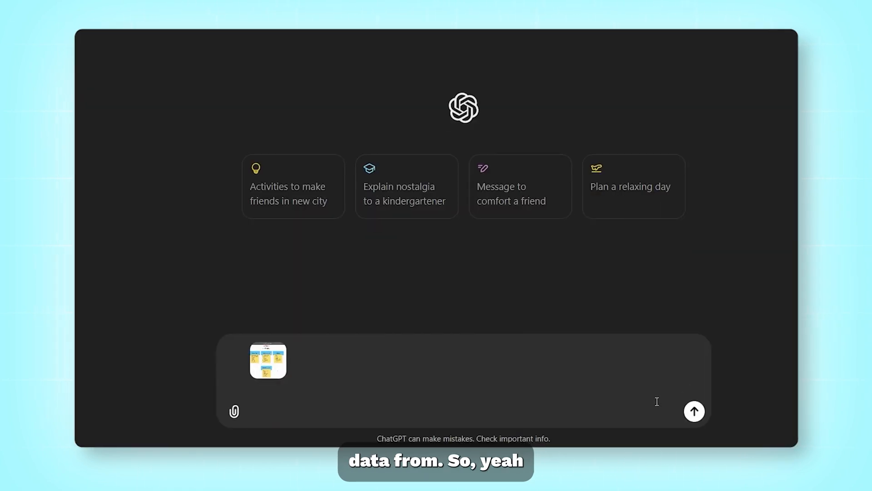
pyautogui.click(694, 411)
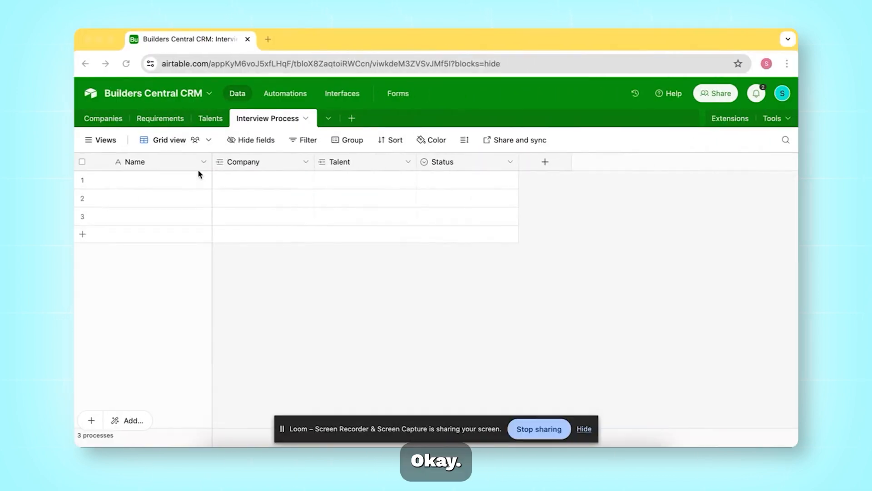
pyautogui.click(102, 118)
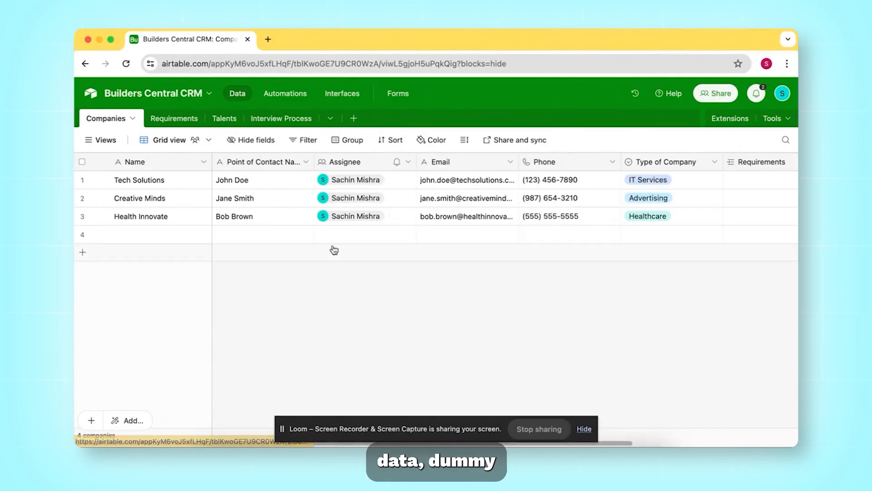
pyautogui.moveTo(356, 256)
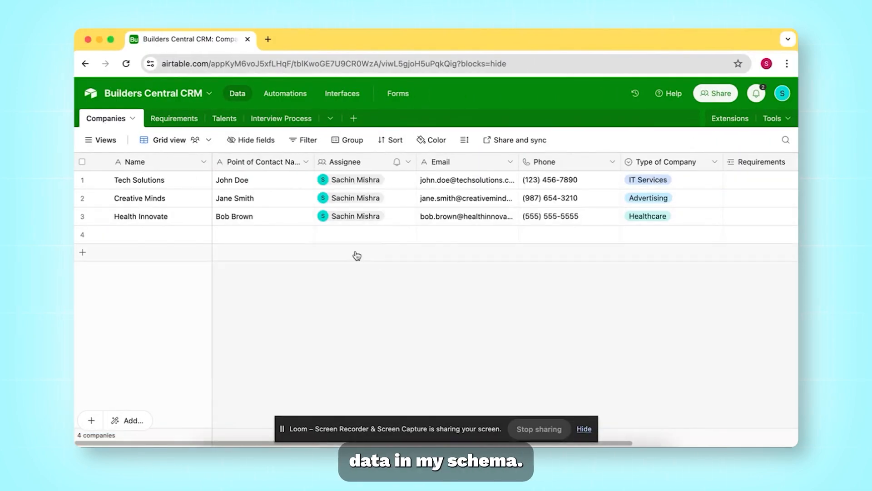
# Link the first Requirements record's Company Name to Creative Minds.
pyautogui.click(174, 118)
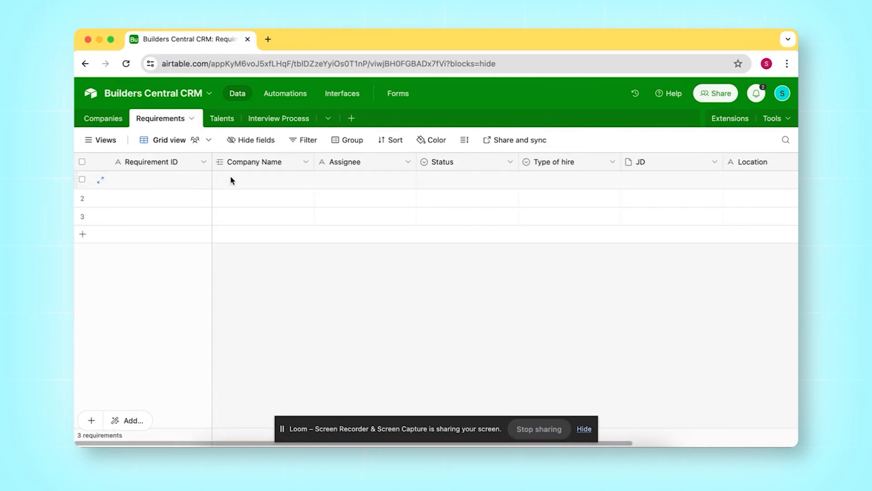
pyautogui.click(262, 179)
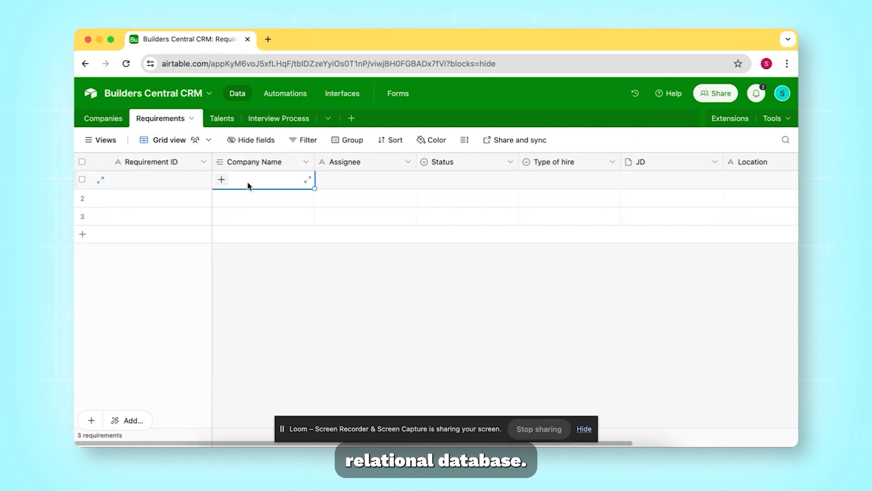
pyautogui.click(221, 179)
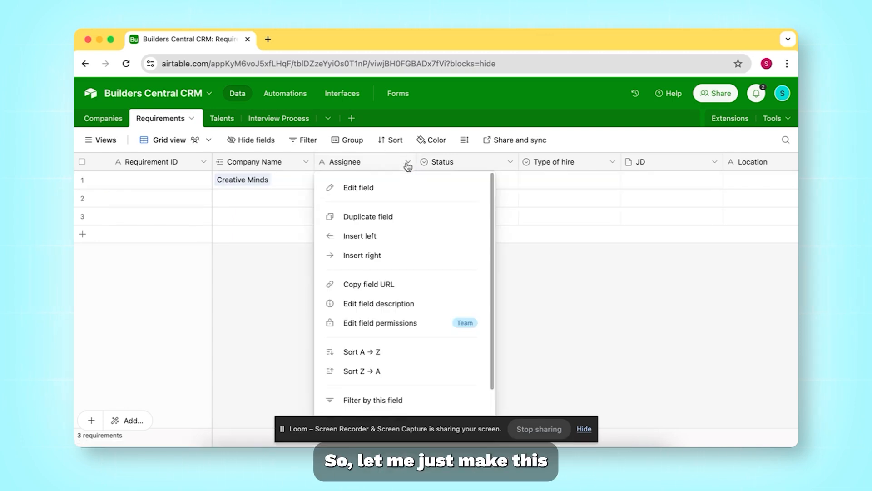
# Make Assignee a User field defaulting to the current user and save it.
pyautogui.click(358, 188)
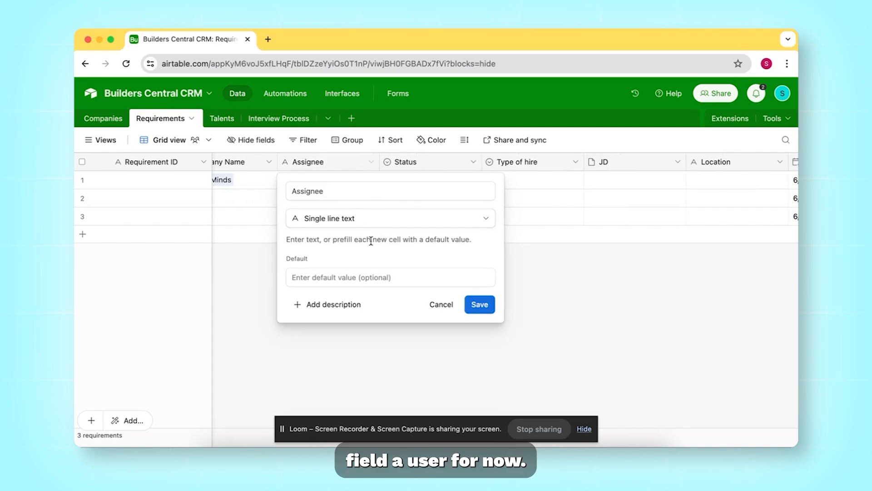
pyautogui.click(389, 217)
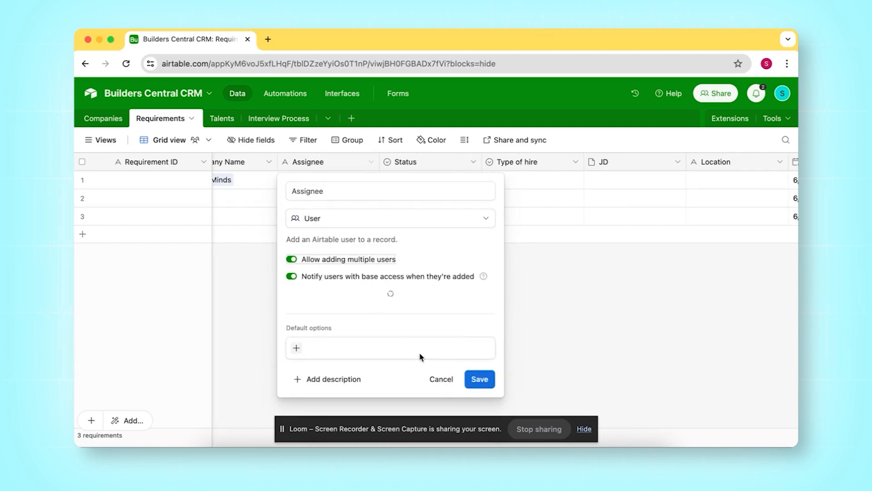
pyautogui.click(296, 348)
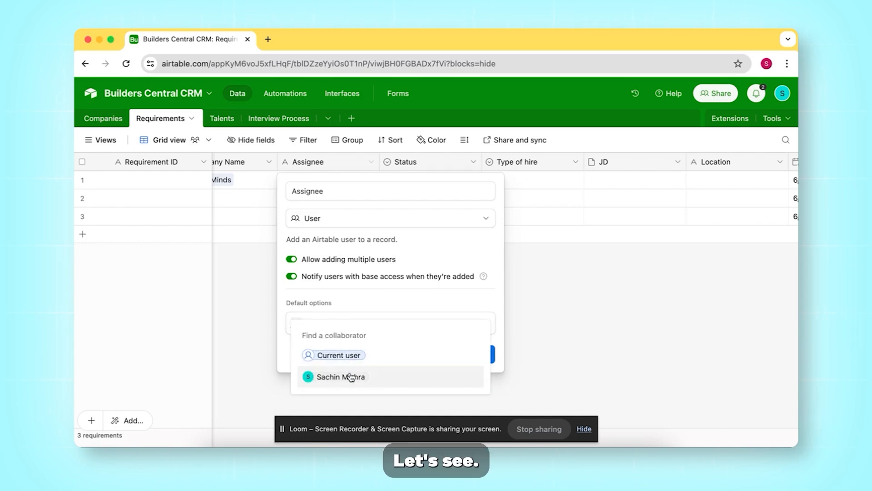
pyautogui.click(339, 356)
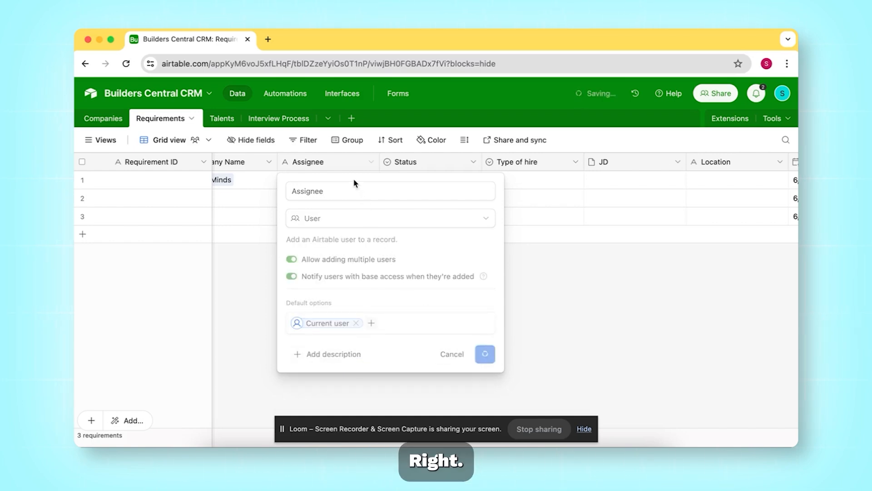
pyautogui.click(484, 354)
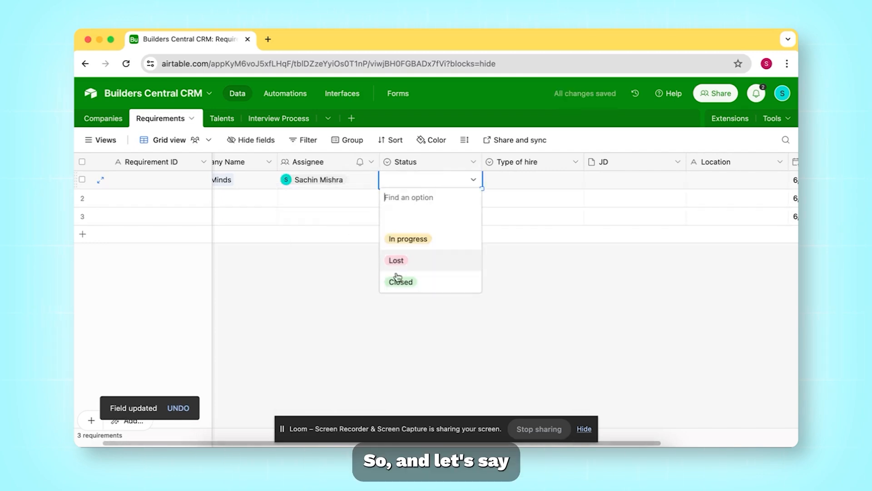
pyautogui.moveTo(438, 249)
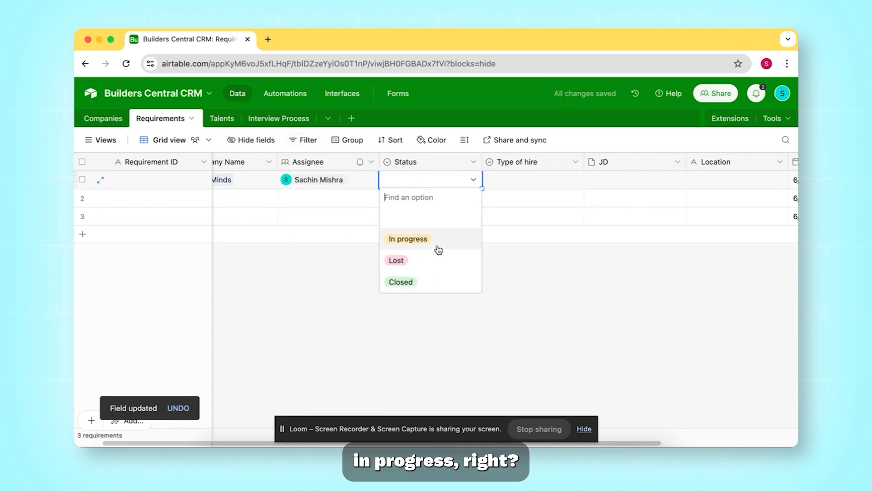
# Mark the first requirement In progress and link the second requirement to Creative Minds.
pyautogui.click(408, 238)
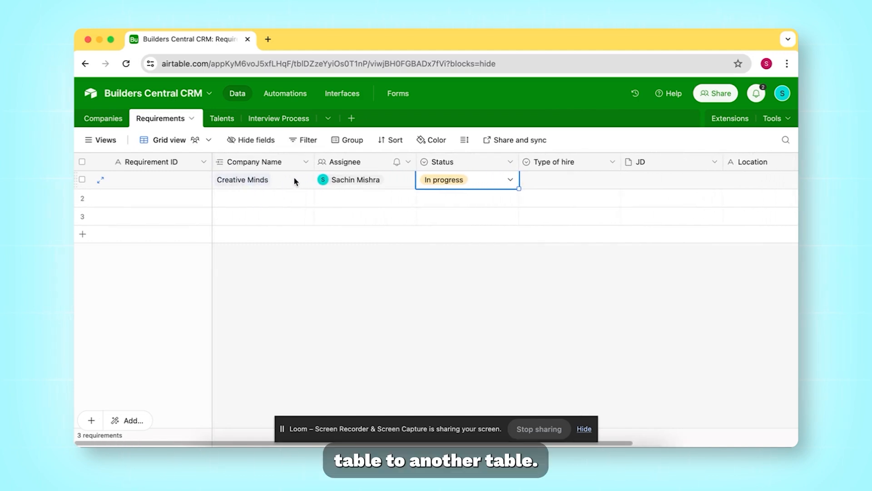
pyautogui.moveTo(298, 185)
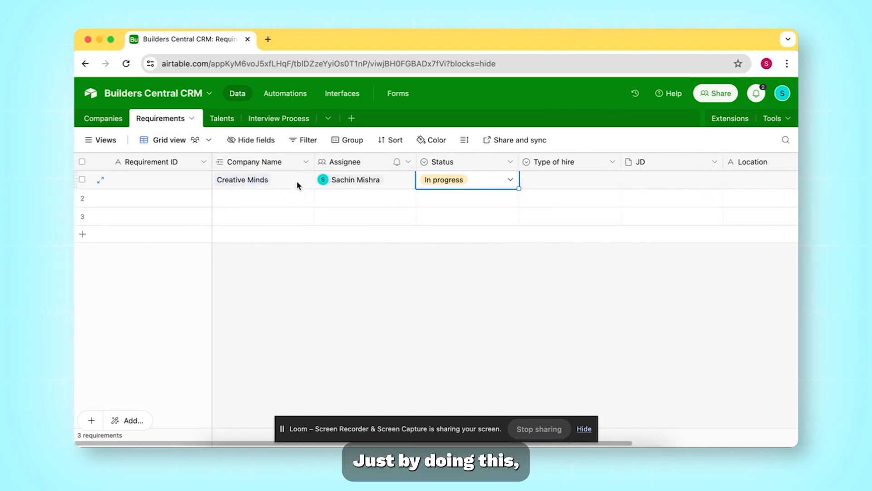
pyautogui.click(262, 198)
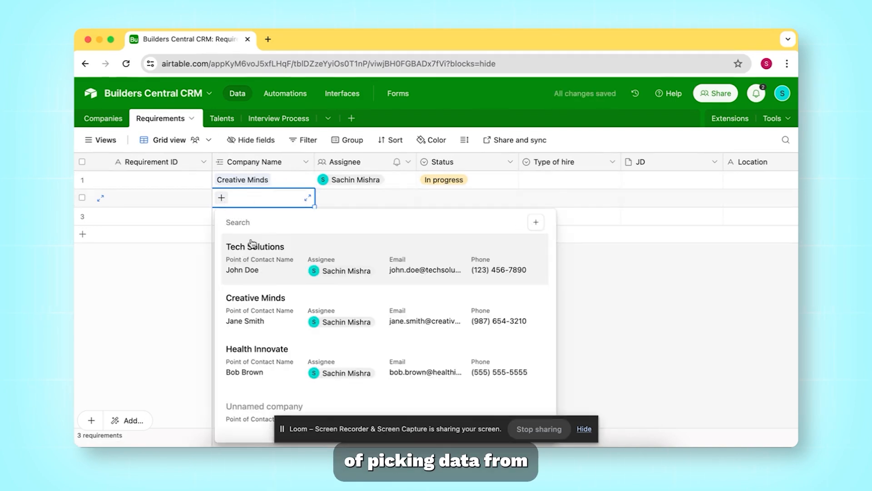
pyautogui.moveTo(236, 334)
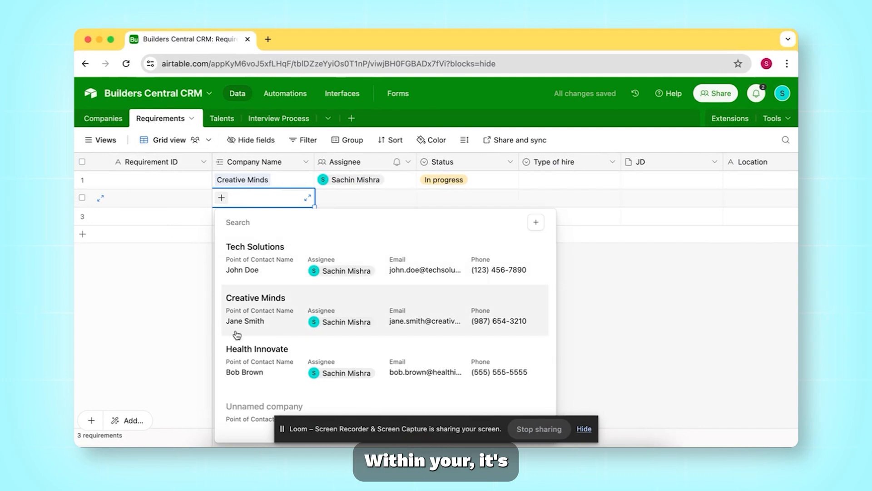
pyautogui.click(256, 298)
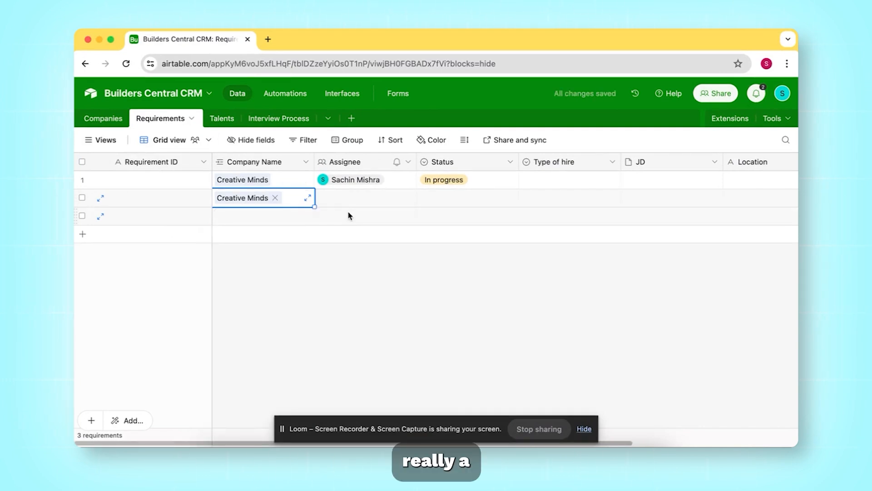
pyautogui.click(342, 92)
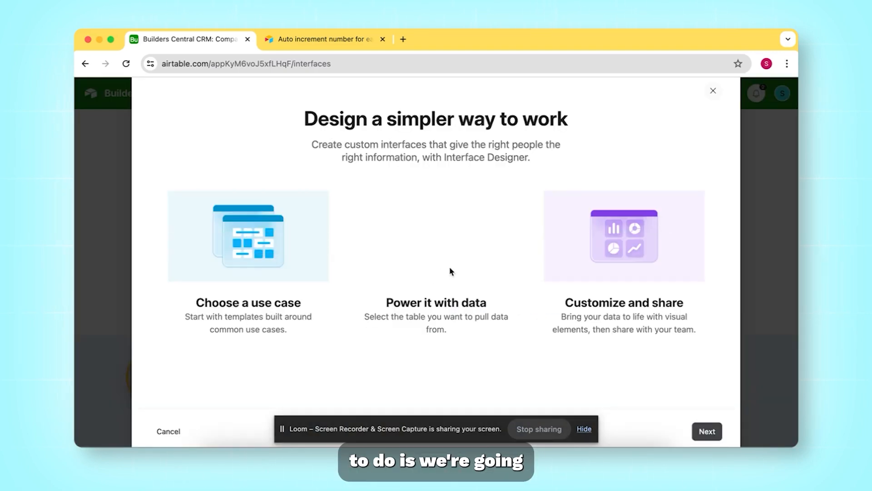
# Name the new interface Talent Interface, confirm it and dismiss the team plan upgrade offer.
pyautogui.click(707, 430)
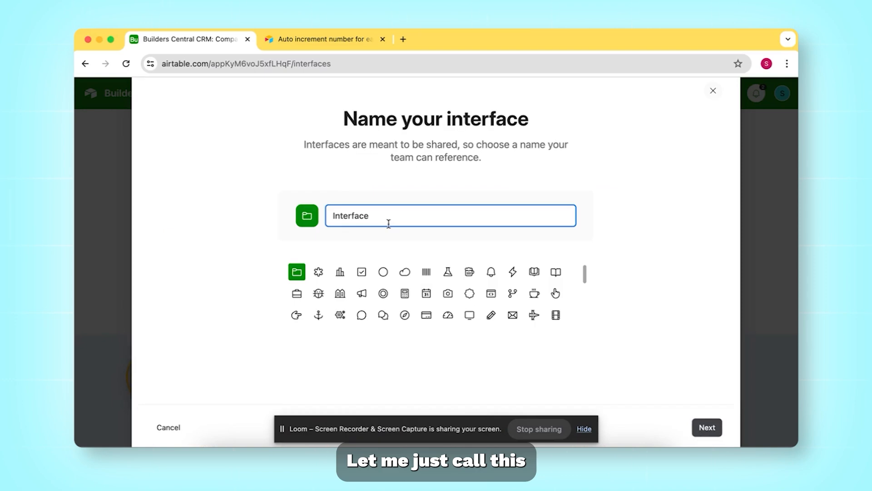
pyautogui.write('T')
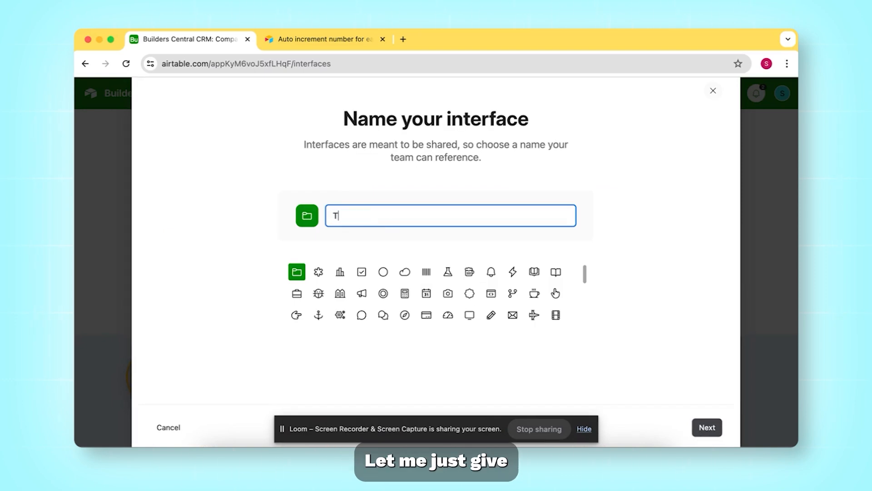
pyautogui.write('alent Inter')
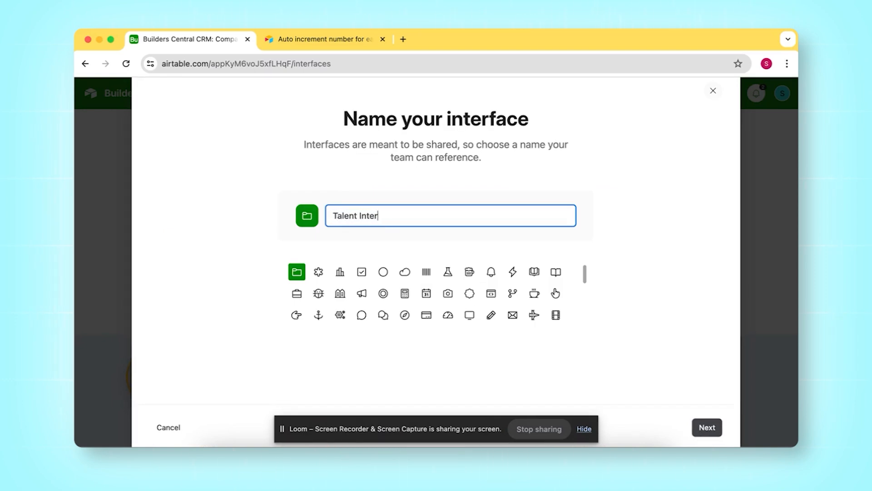
pyautogui.write('face')
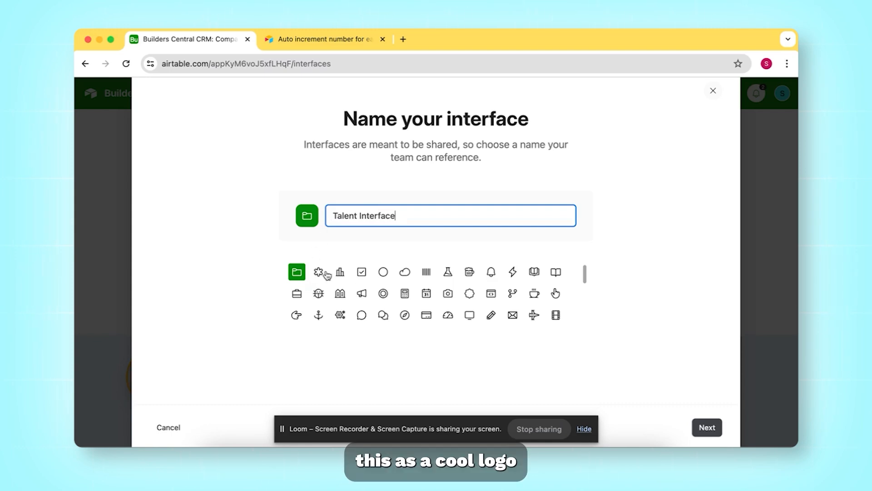
pyautogui.click(707, 427)
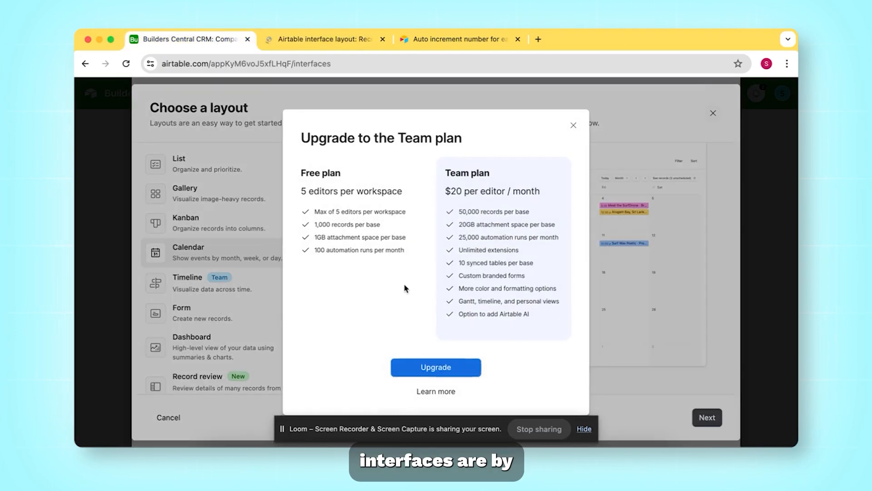
pyautogui.click(573, 125)
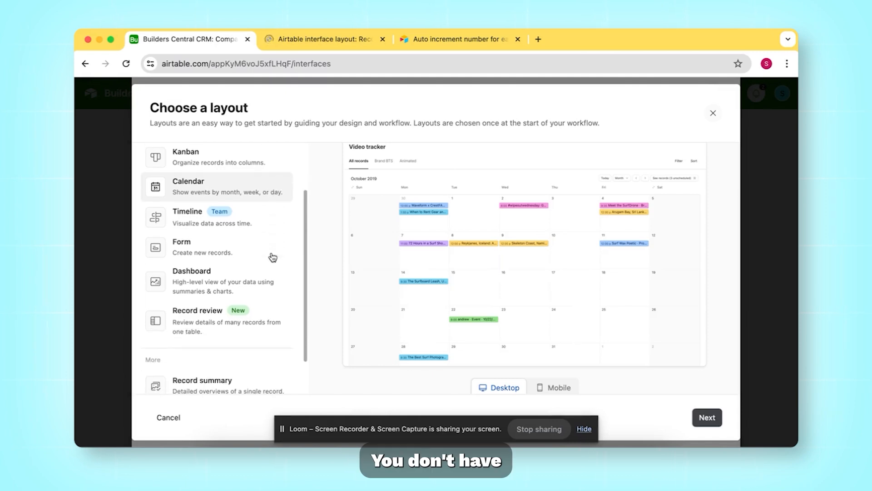
# Create a List page connected to the Companies table and switch from preview to editing it.
pyautogui.scroll(3)
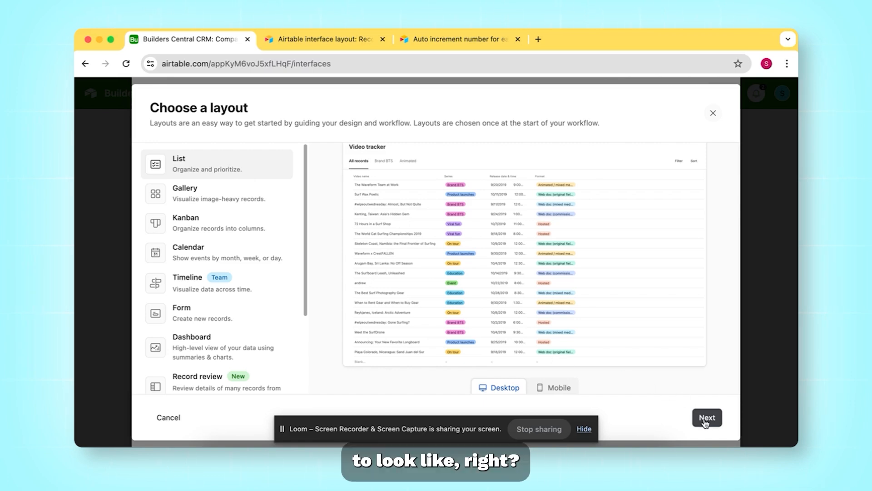
pyautogui.click(707, 418)
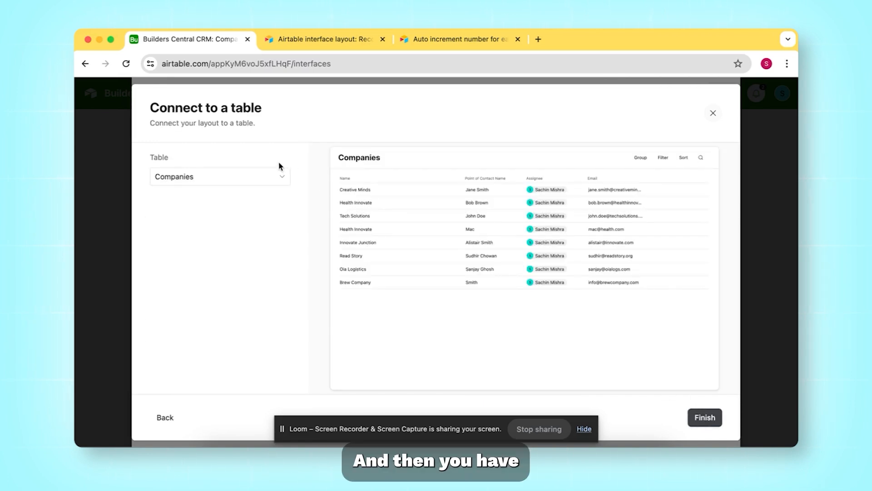
pyautogui.moveTo(277, 205)
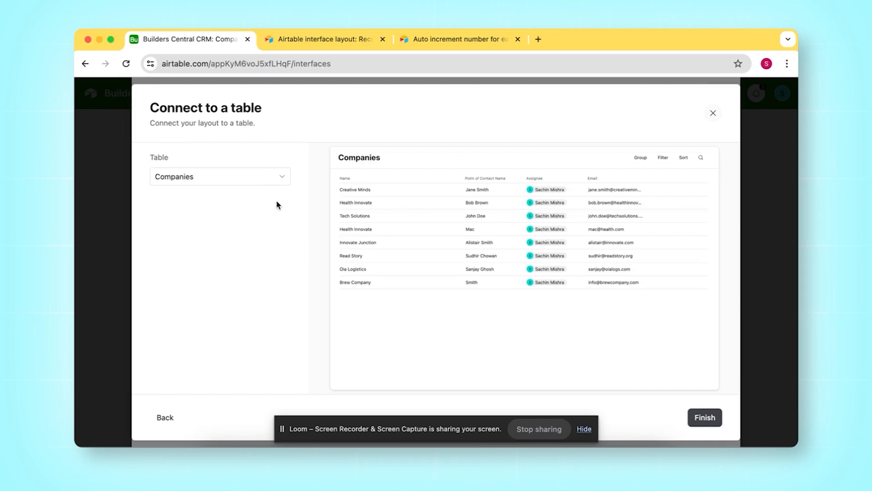
pyautogui.click(704, 417)
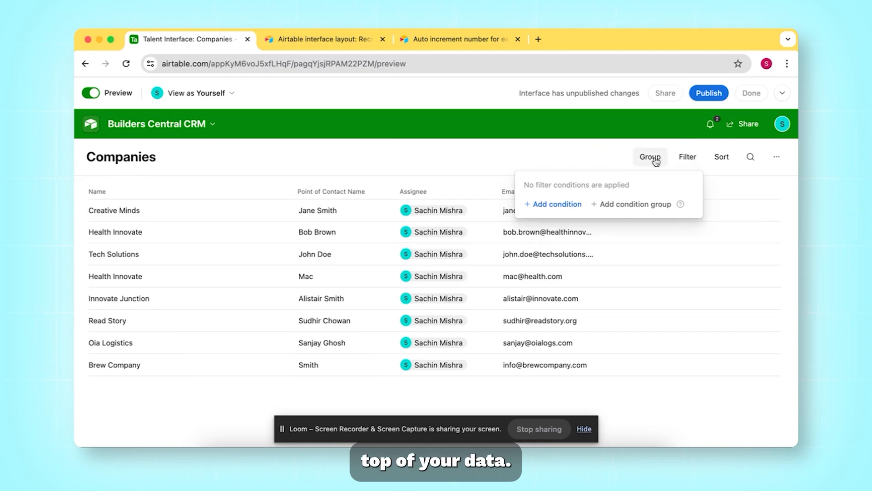
pyautogui.click(751, 156)
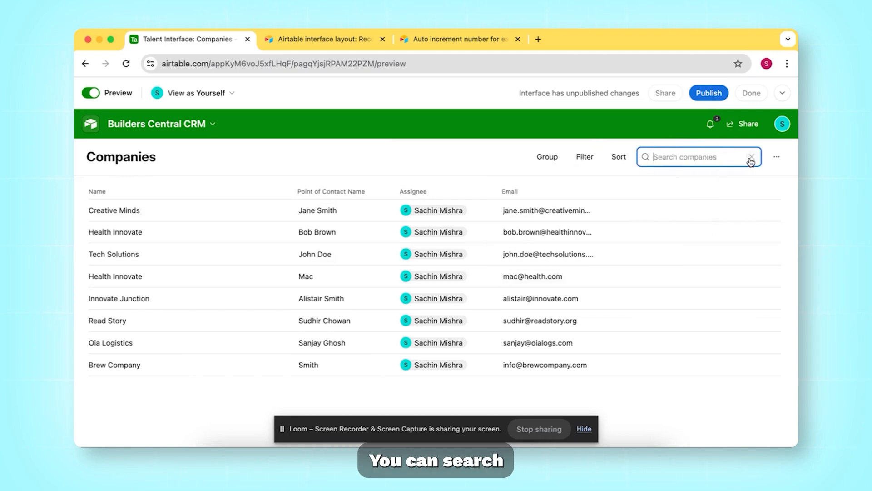
pyautogui.click(753, 157)
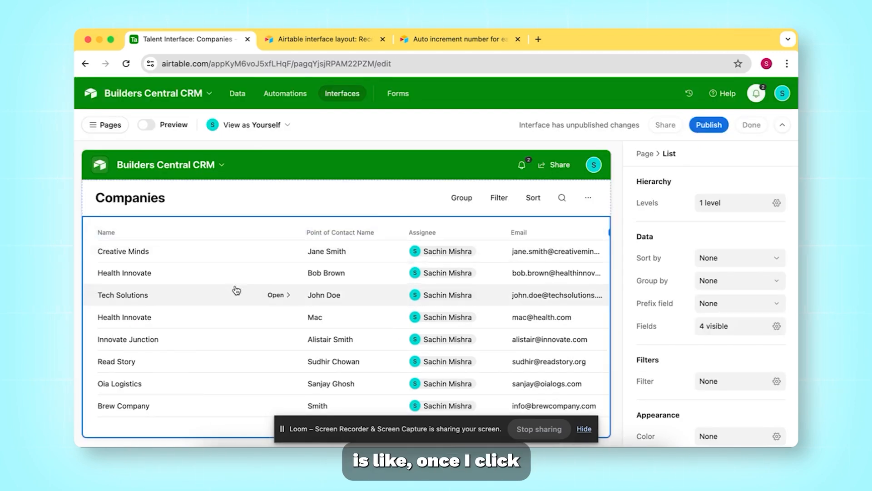
pyautogui.moveTo(288, 251)
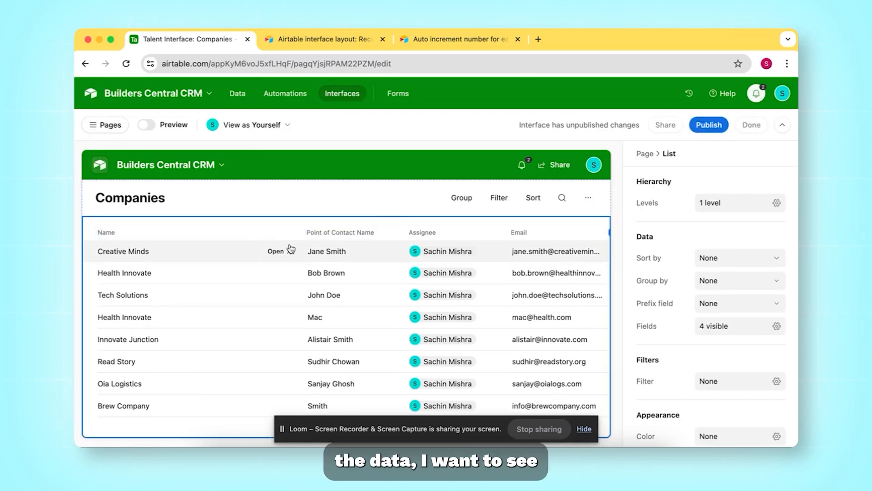
pyautogui.moveTo(276, 248)
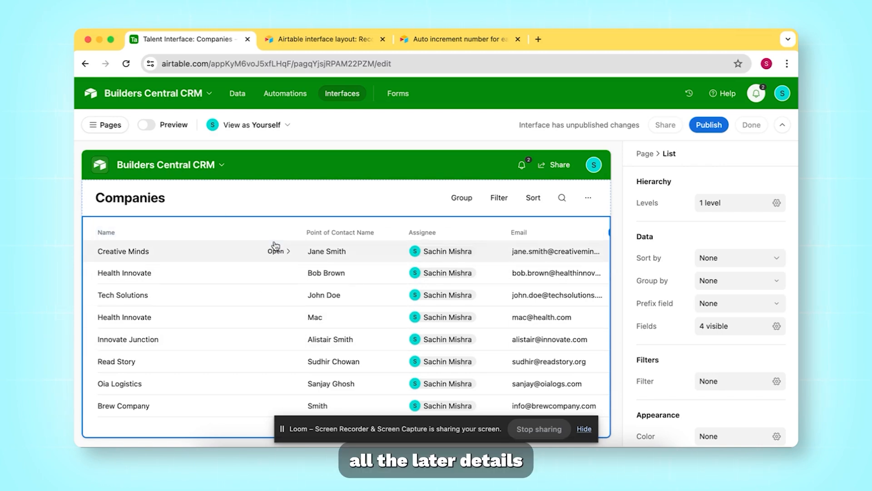
pyautogui.scroll(-3)
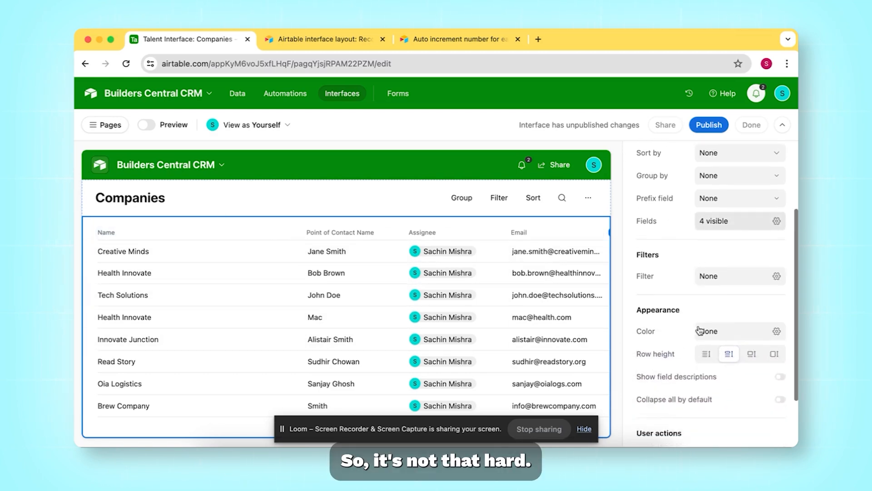
pyautogui.scroll(-3)
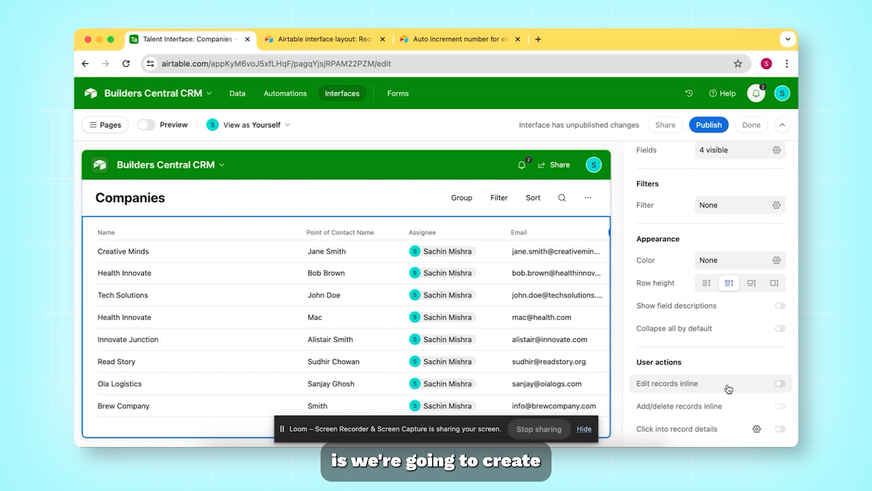
pyautogui.moveTo(326, 289)
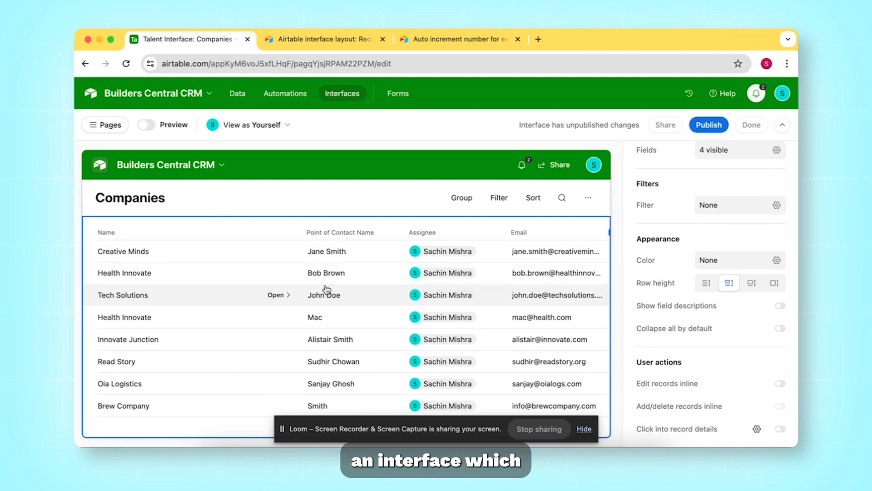
pyautogui.moveTo(288, 273)
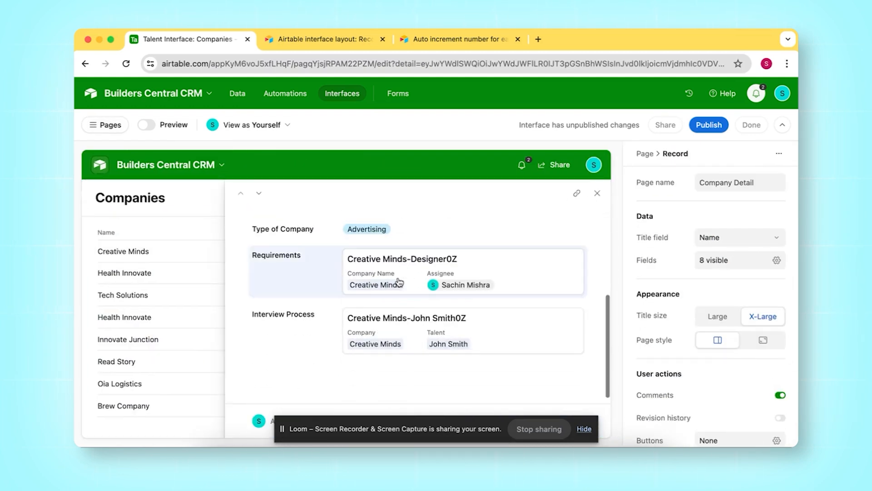
pyautogui.scroll(3)
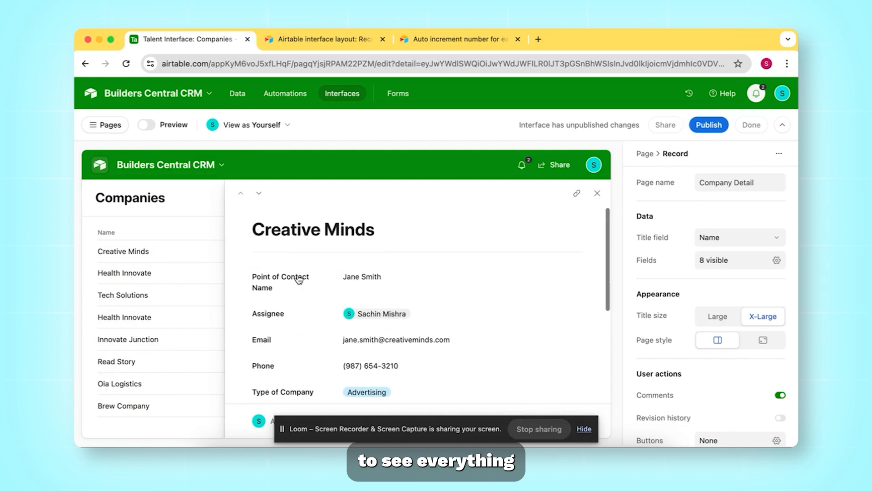
pyautogui.scroll(-3)
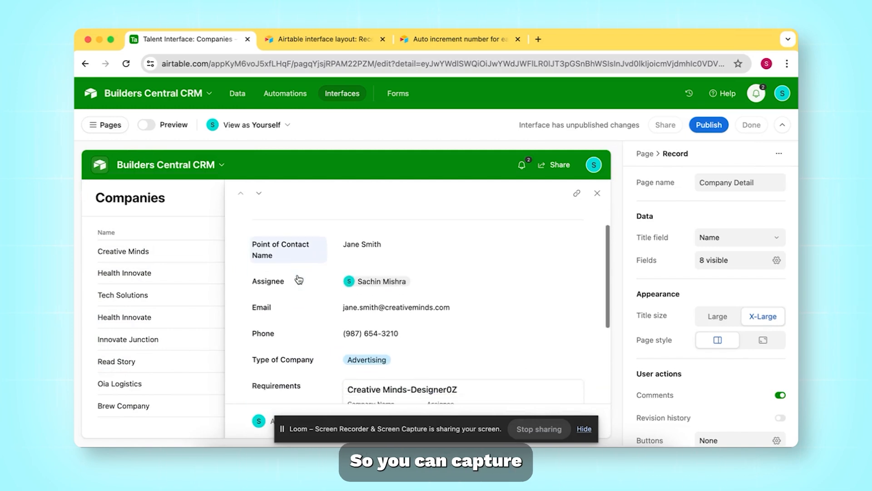
pyautogui.scroll(-3)
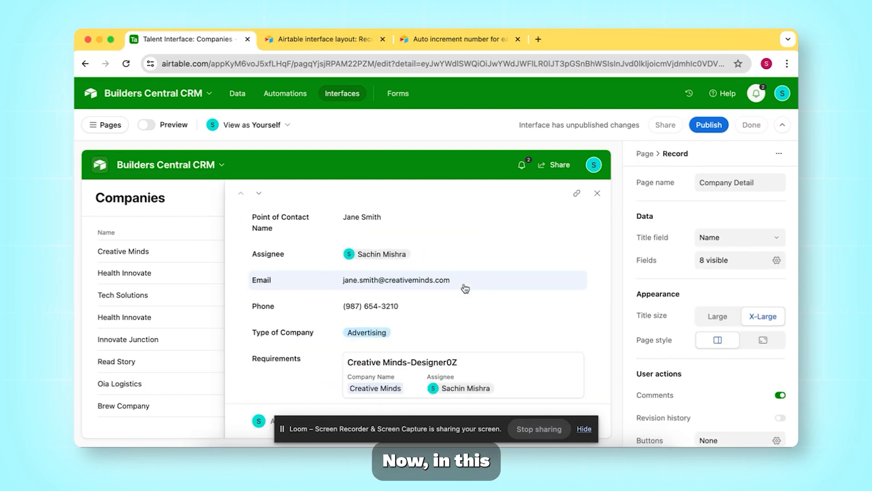
pyautogui.moveTo(472, 283)
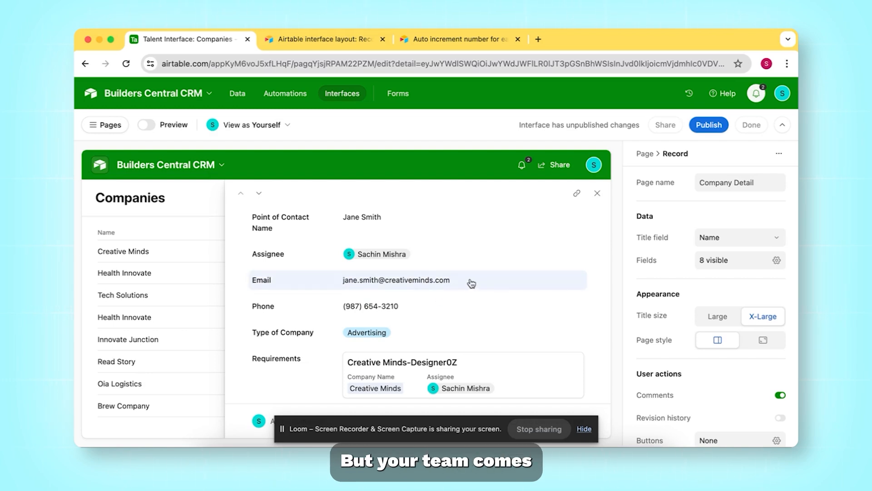
pyautogui.moveTo(400, 305)
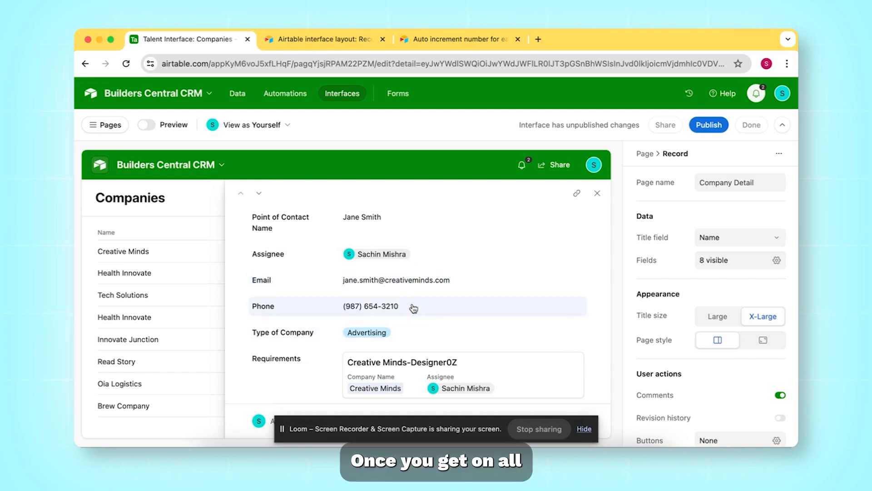
pyautogui.moveTo(469, 288)
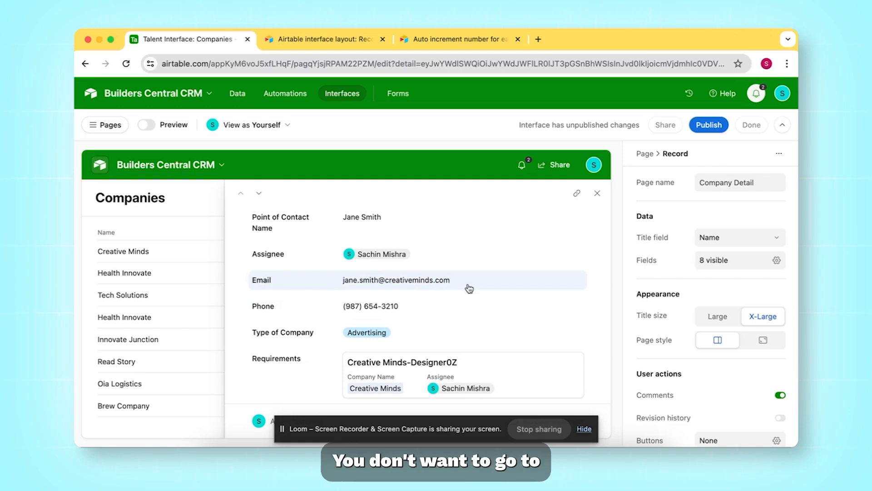
# Show the Email field's settings on the detail page, then switch to the base's data tables.
pyautogui.click(396, 280)
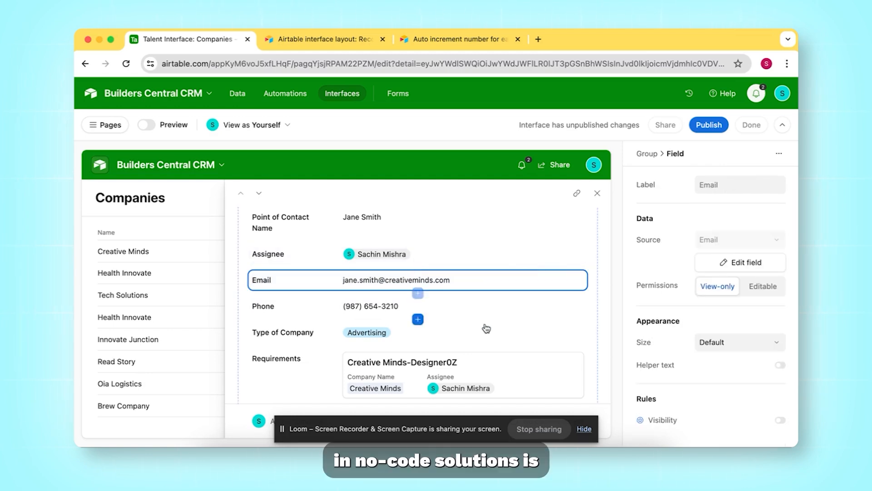
pyautogui.moveTo(530, 260)
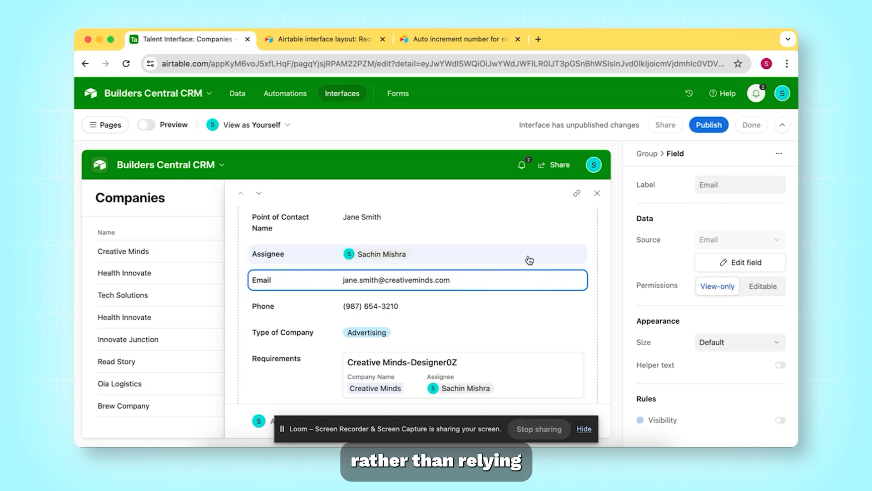
pyautogui.moveTo(732, 314)
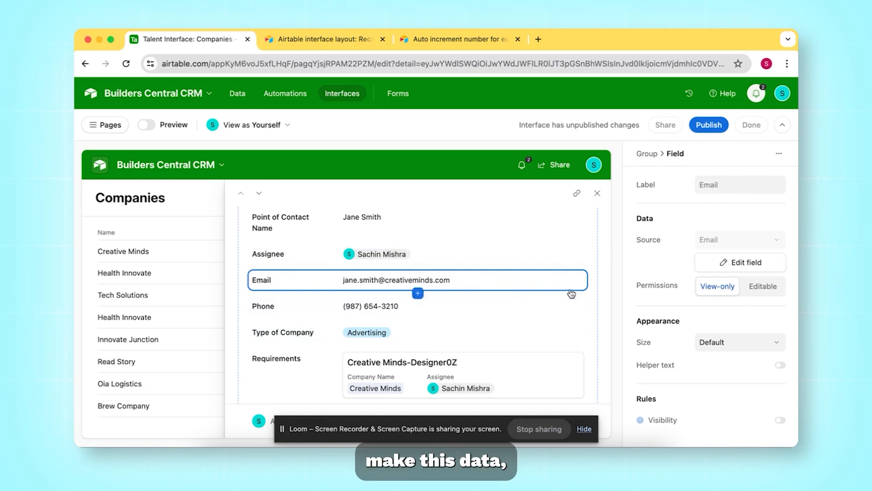
pyautogui.click(763, 286)
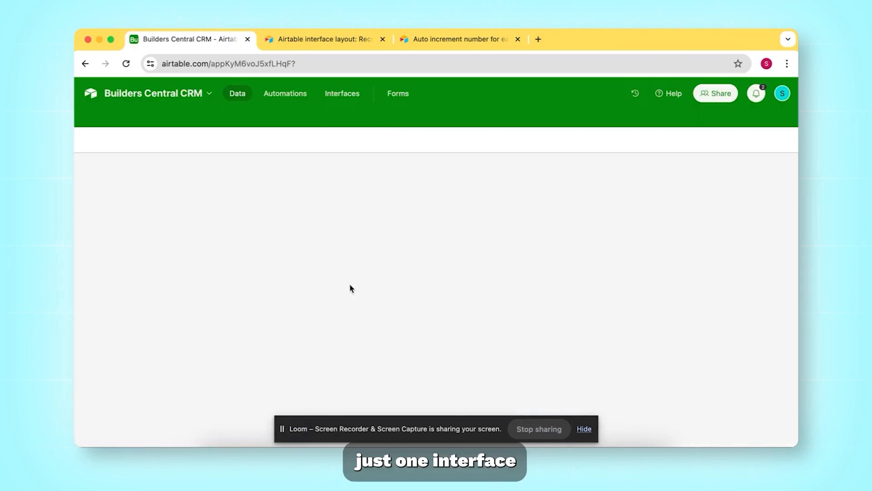
# Return to the Talent Interface editor and add a new page from the Pages panel.
pyautogui.click(342, 92)
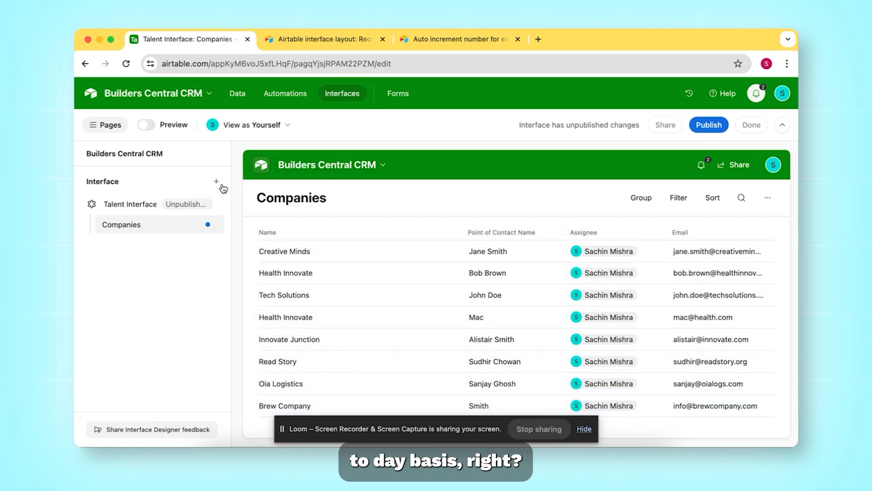
pyautogui.click(216, 182)
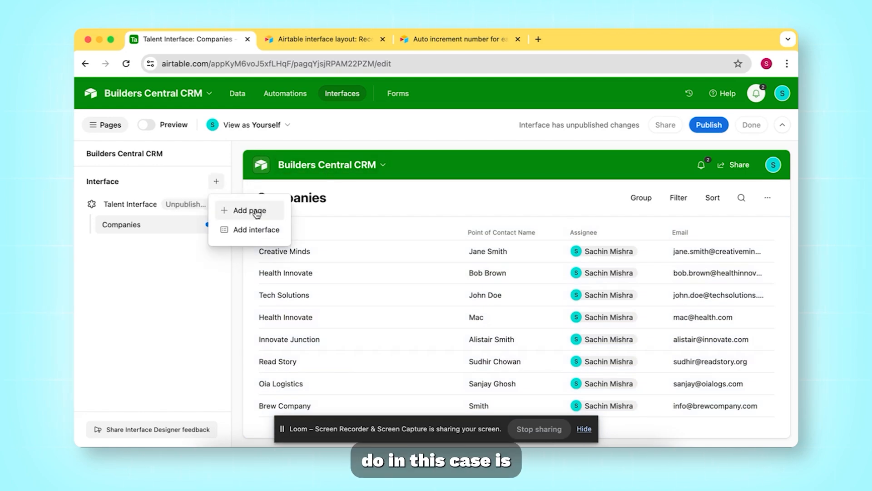
pyautogui.click(250, 210)
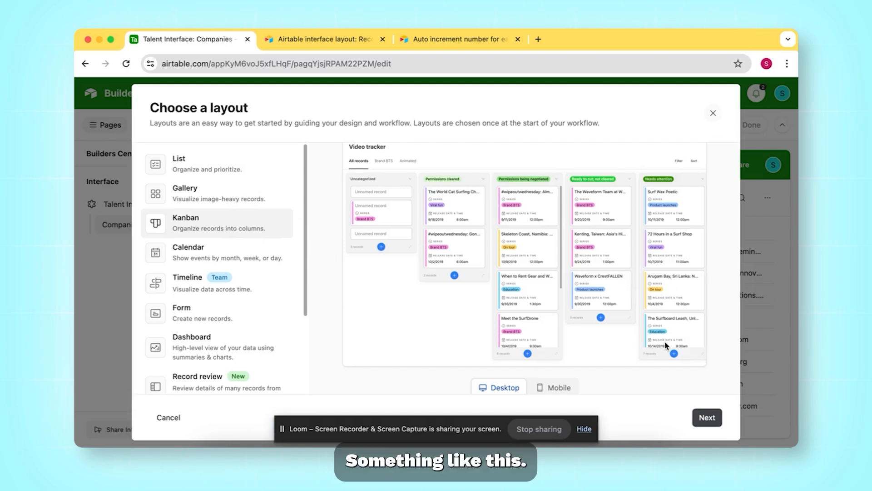
# Create a kanban page based on the Requirements table, then go back to the base data.
pyautogui.click(707, 417)
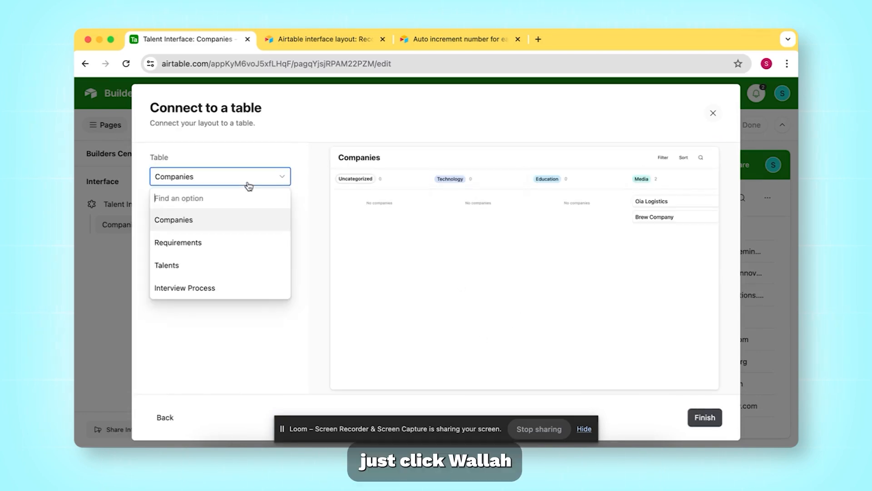
pyautogui.click(178, 243)
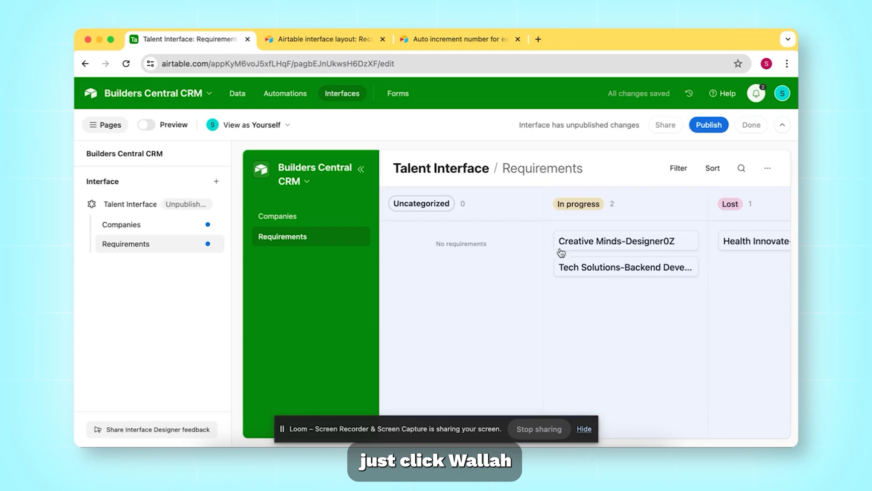
pyautogui.moveTo(467, 267)
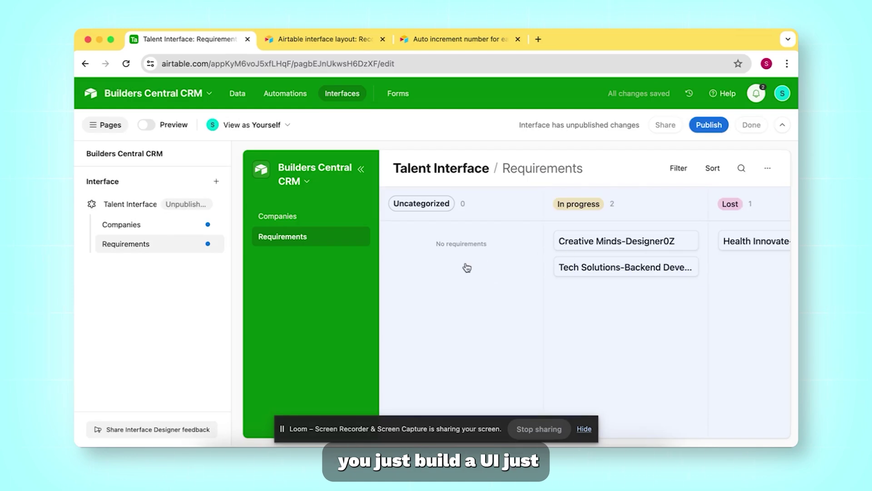
pyautogui.moveTo(579, 263)
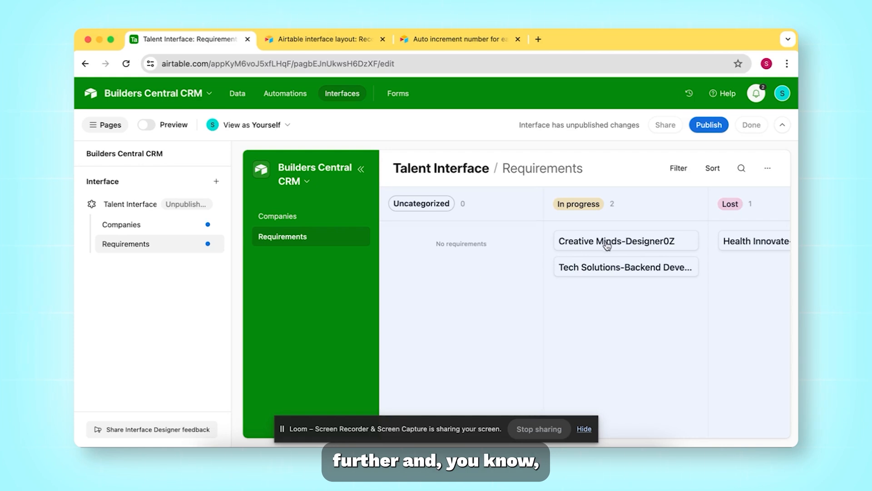
pyautogui.click(616, 241)
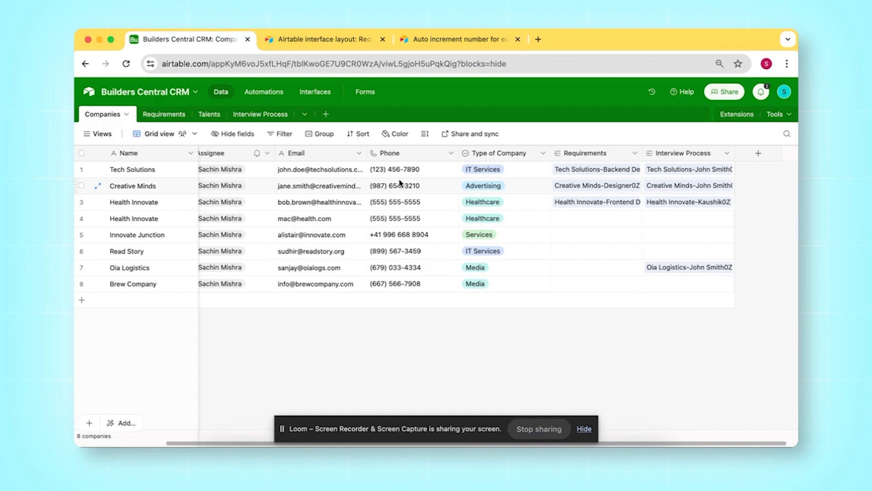
# Switch to the Requirements table and check the Status options without changing them.
pyautogui.click(152, 114)
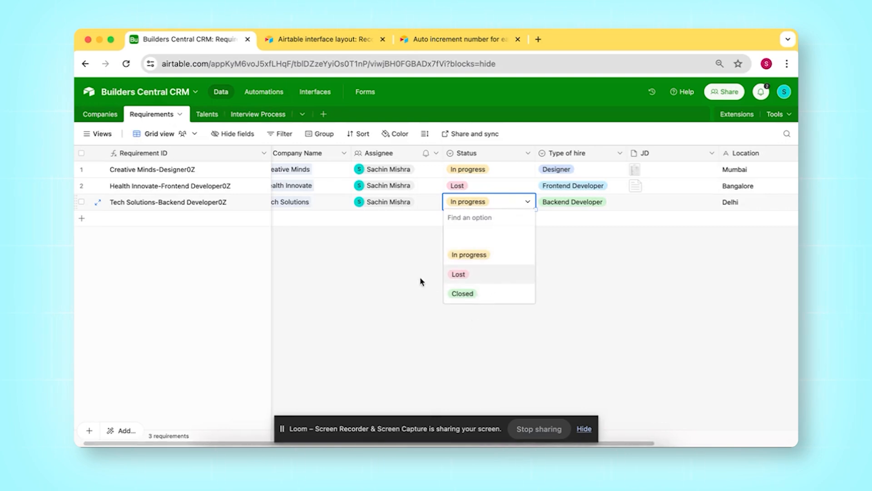
pyautogui.moveTo(396, 294)
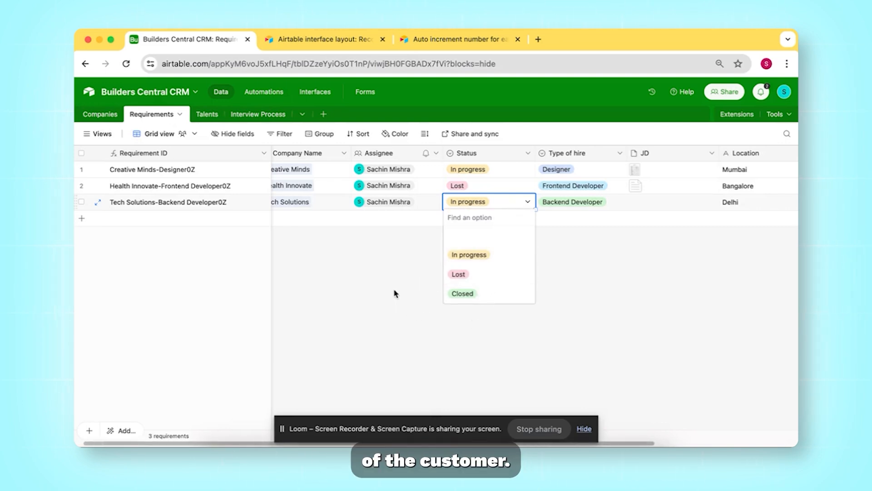
pyautogui.click(263, 92)
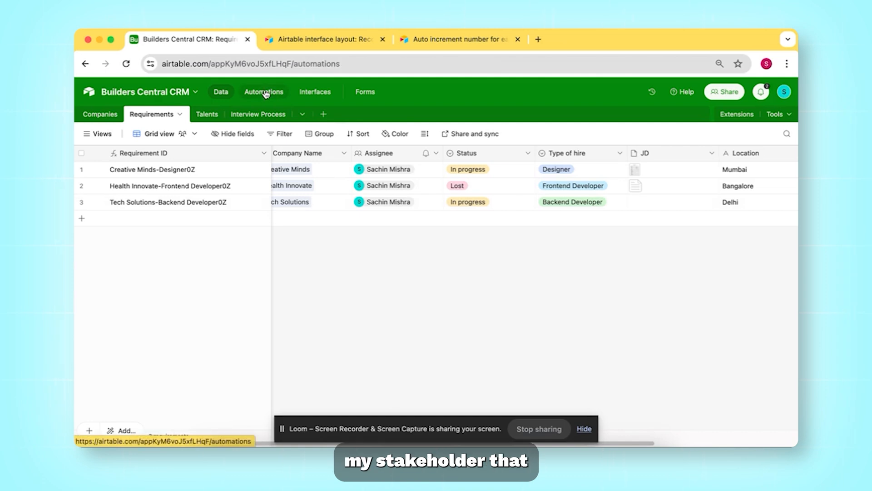
# Add a 'When record matches conditions' trigger for Requirements records with Status Closed.
pyautogui.click(264, 92)
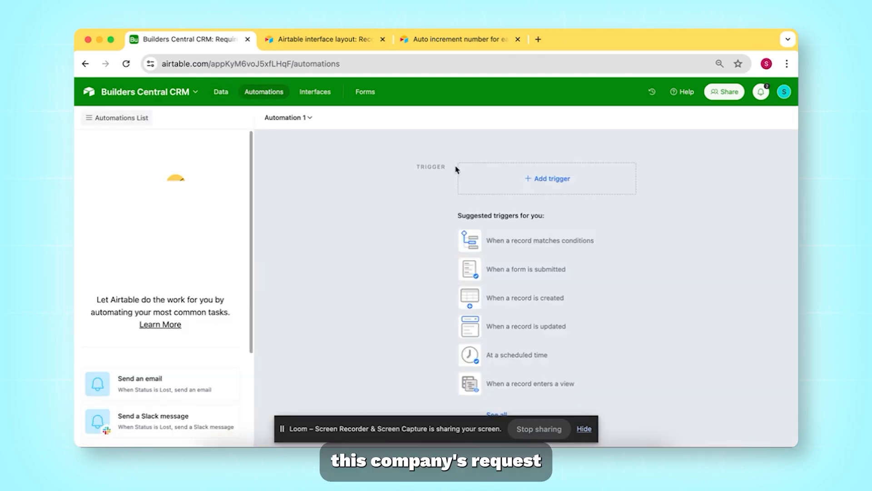
pyautogui.click(546, 179)
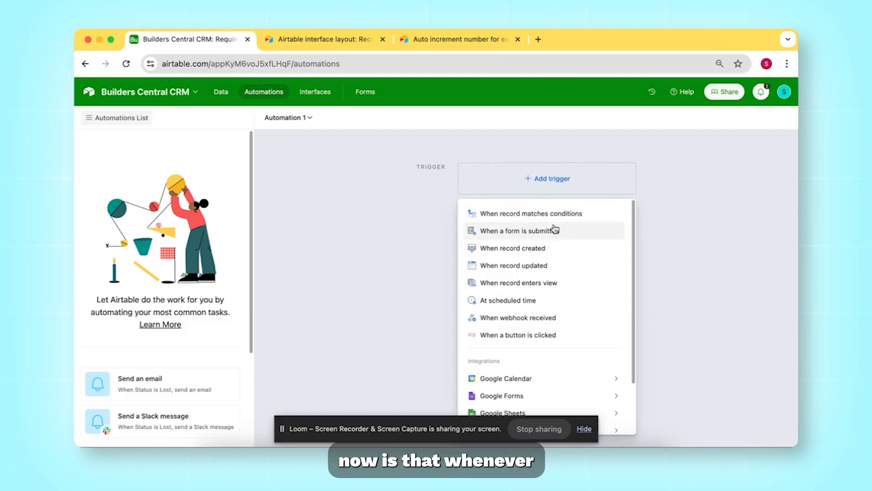
pyautogui.click(530, 213)
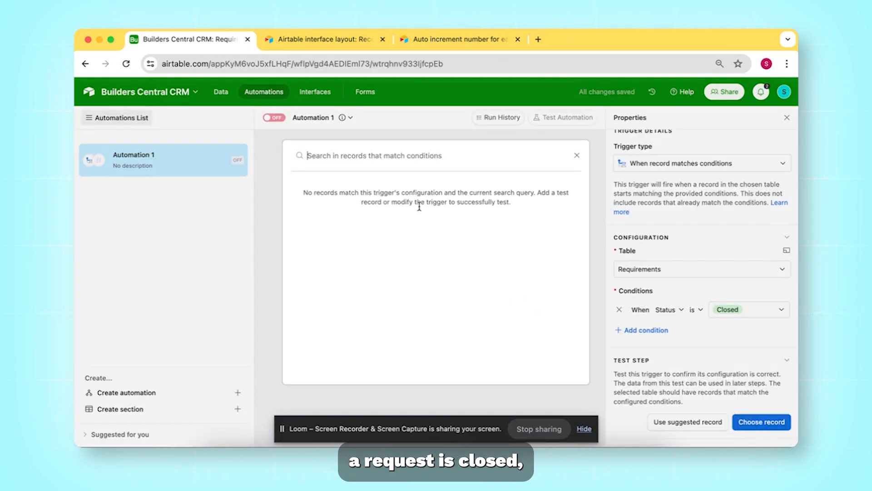
pyautogui.moveTo(472, 227)
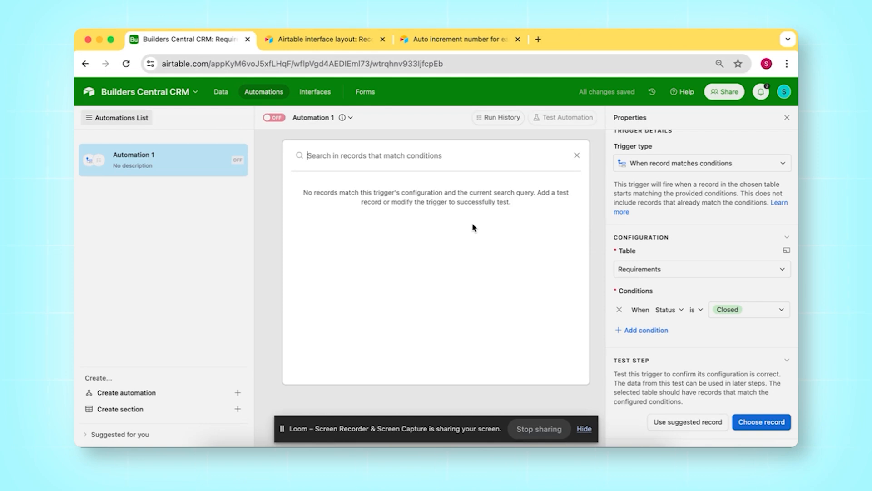
pyautogui.moveTo(546, 171)
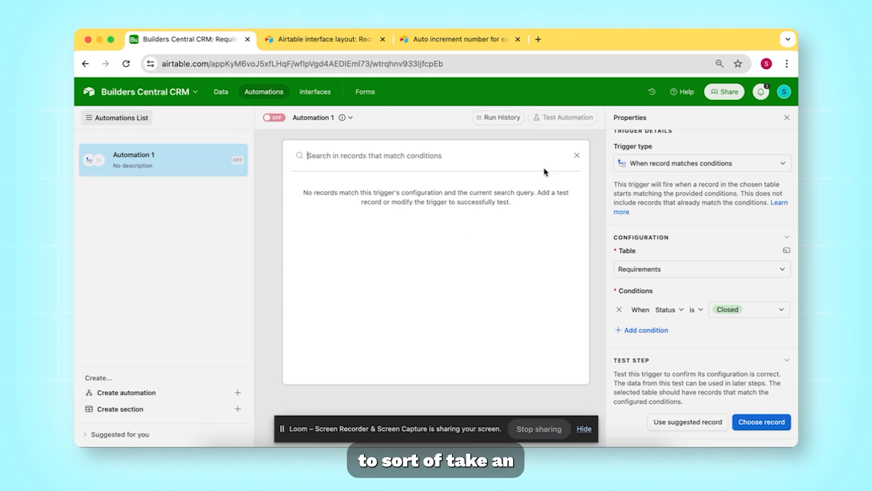
pyautogui.click(577, 155)
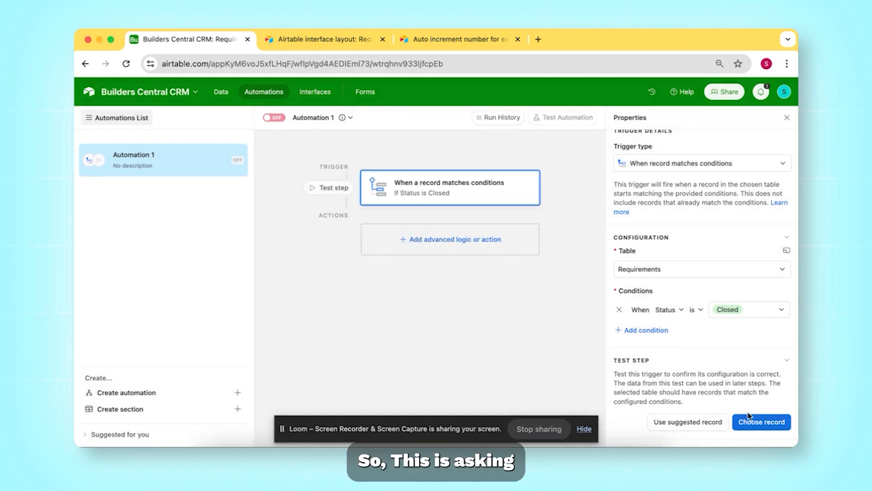
# Mark the Health Innovate requirement Closed, test the trigger and start adding an action.
pyautogui.click(762, 422)
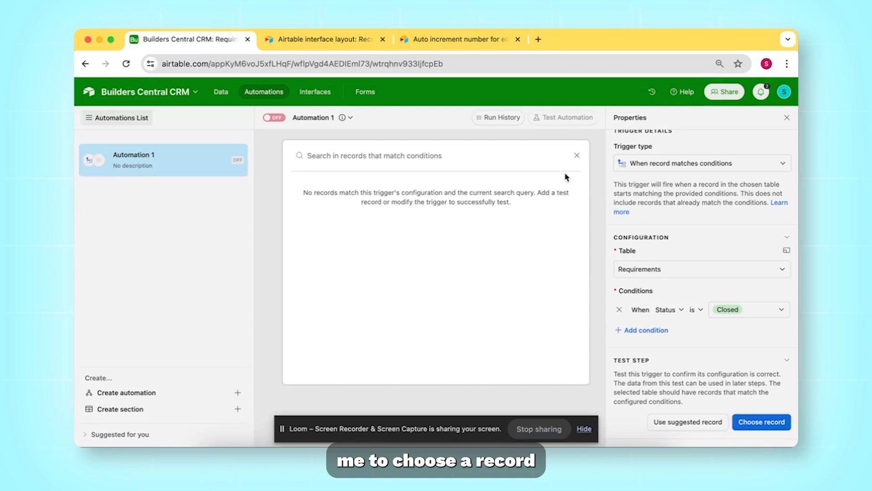
pyautogui.click(221, 92)
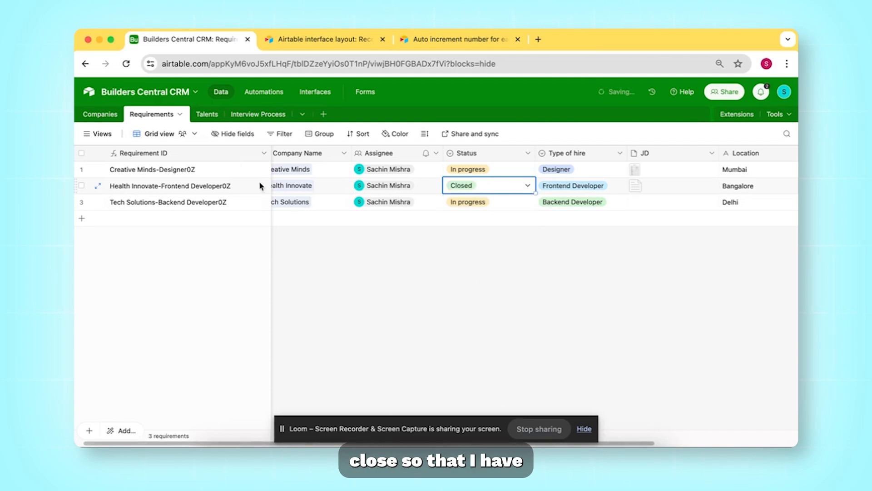
pyautogui.click(264, 92)
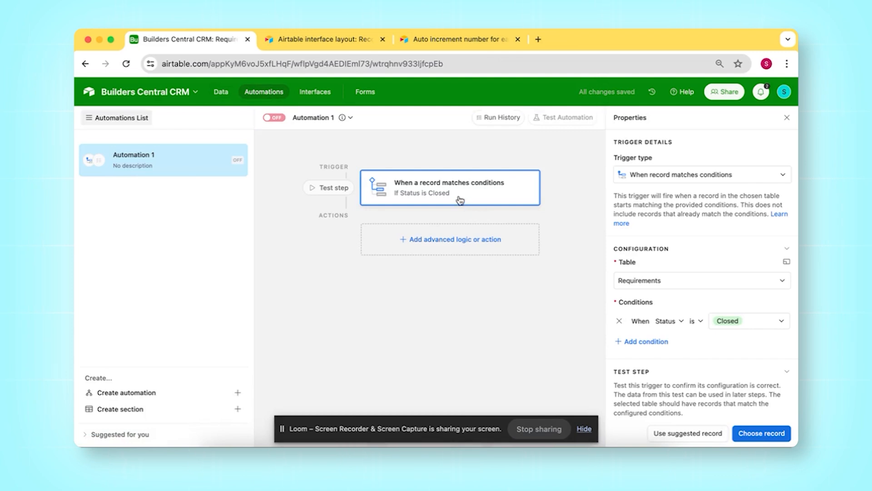
pyautogui.click(760, 433)
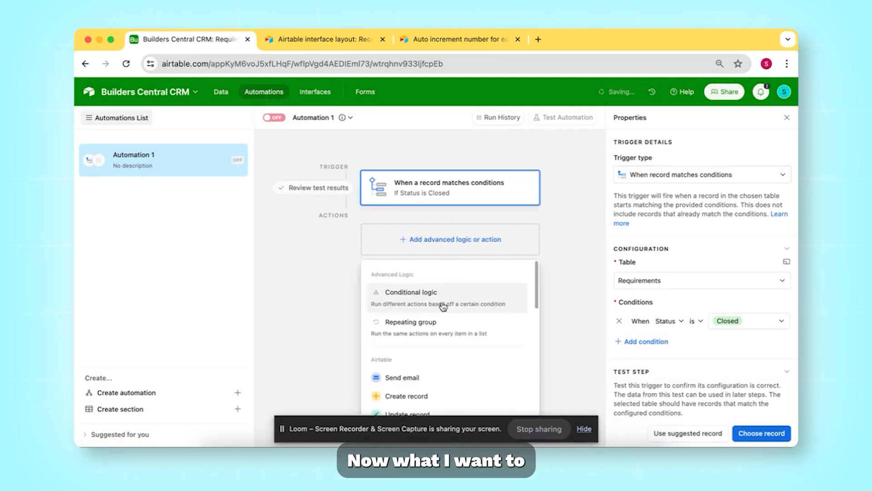
pyautogui.scroll(-3)
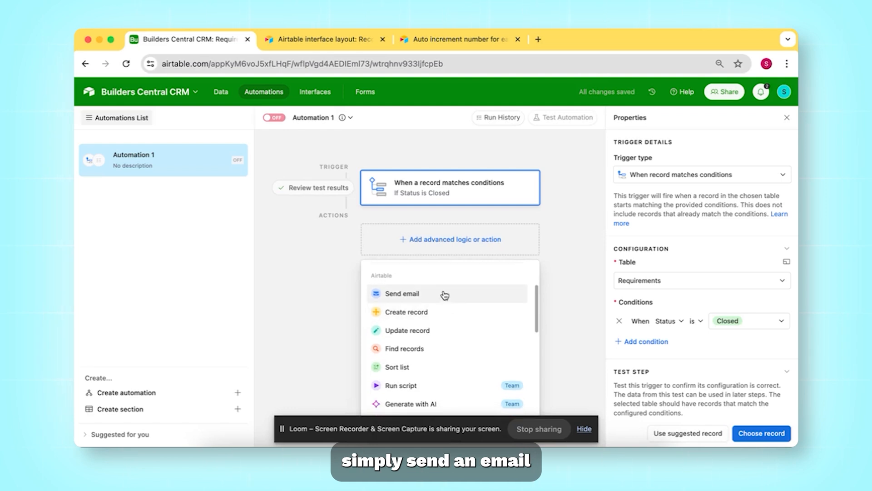
# Add a Send email action described 'Send an email' with a recipient, then choose another email action type.
pyautogui.click(403, 294)
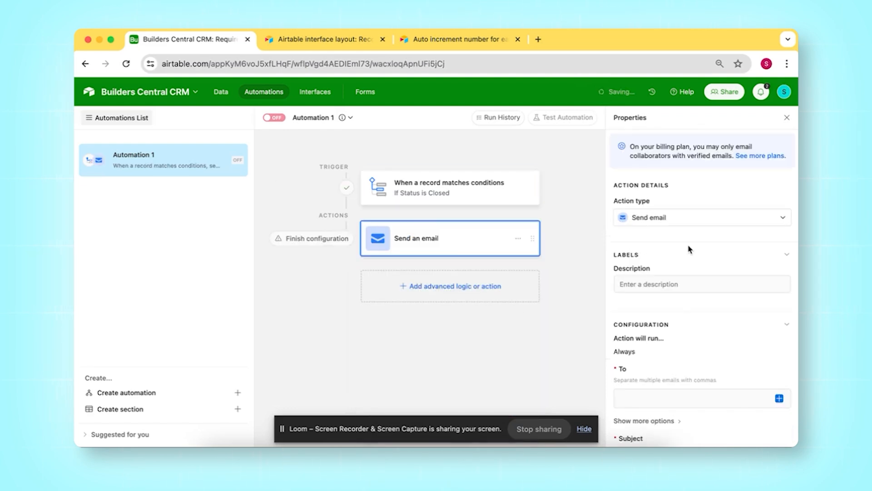
pyautogui.write('Send an email')
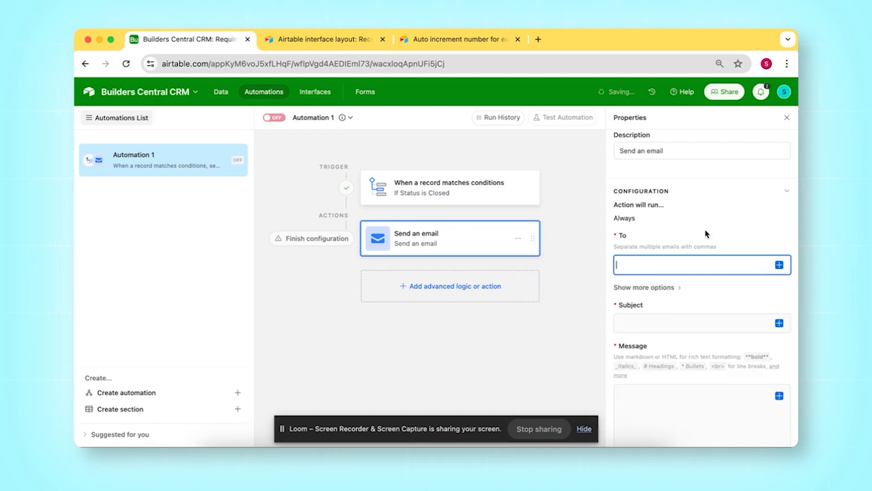
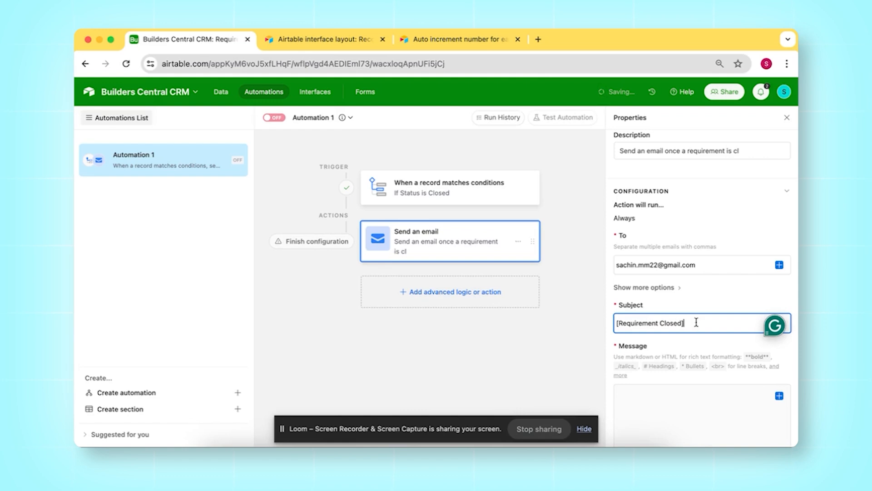
pyautogui.click(702, 218)
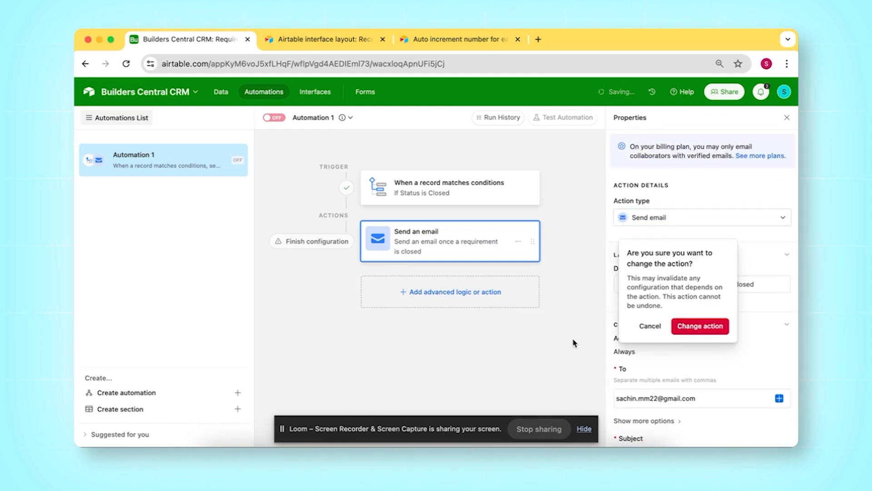
pyautogui.click(700, 325)
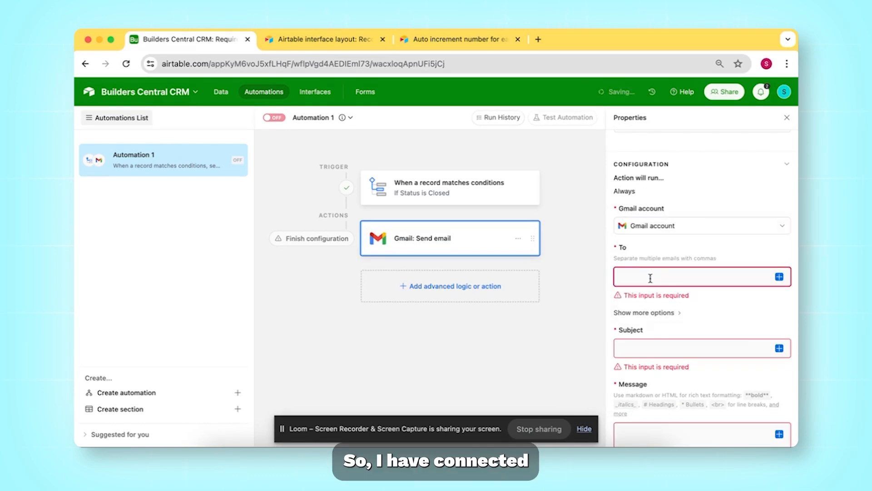
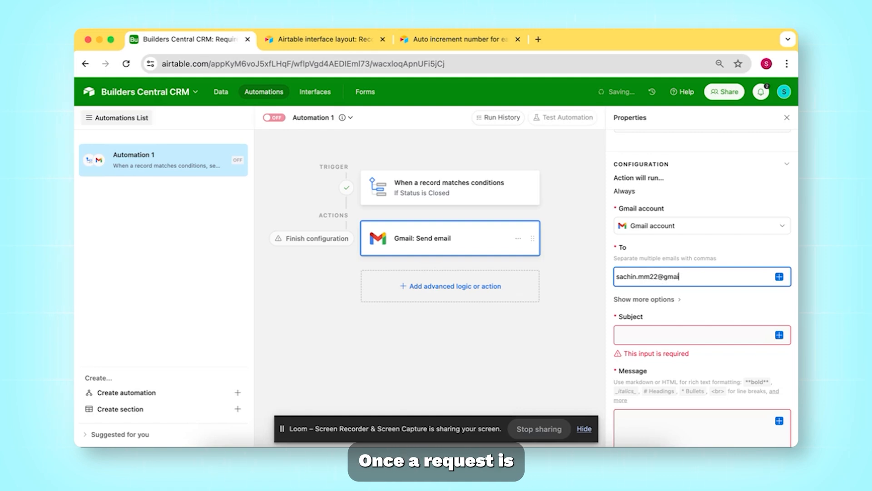
# Write the subject 'Requirement for Company', insert the Company Name value, add 'fulfilled!' and start the message.
pyautogui.click(695, 334)
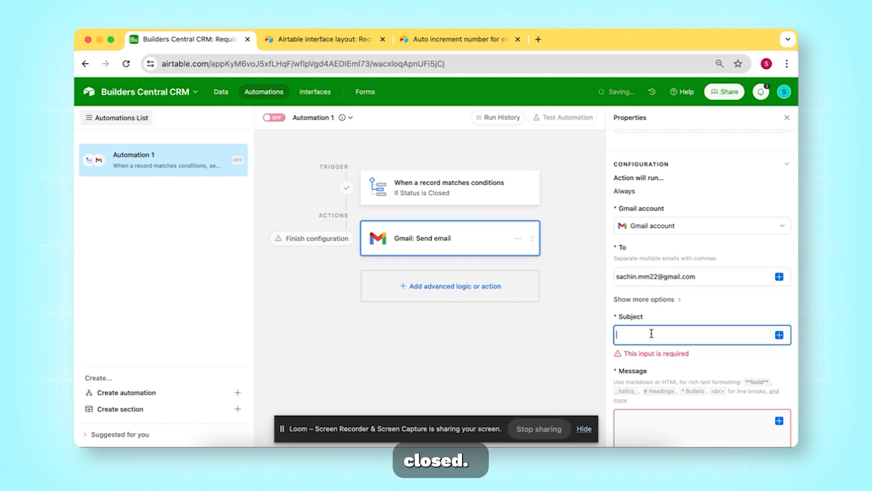
pyautogui.write('Requir')
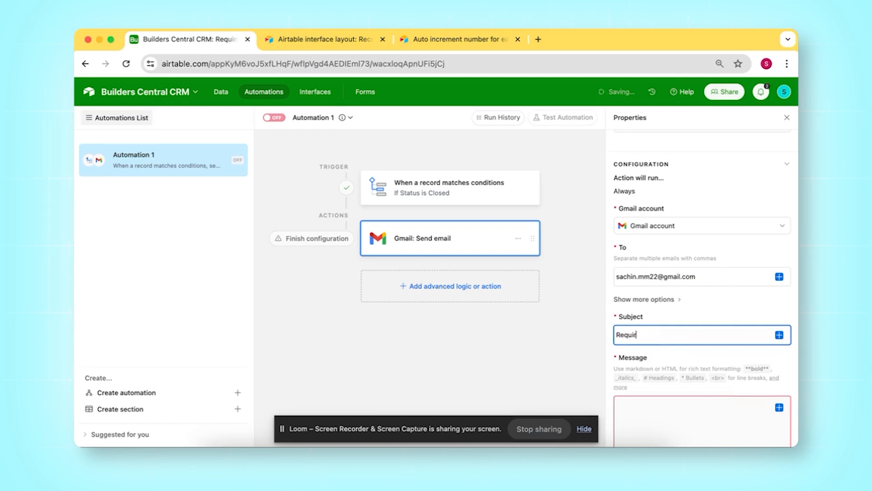
pyautogui.write('ement for Company')
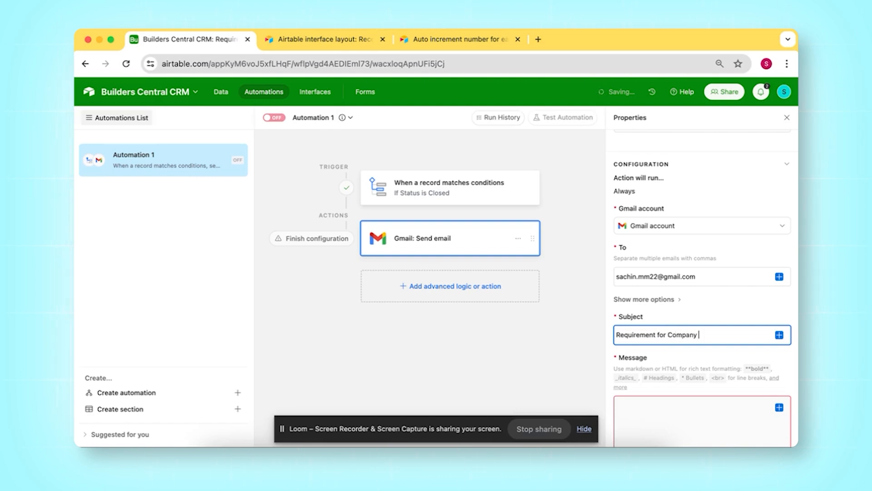
pyautogui.click(779, 334)
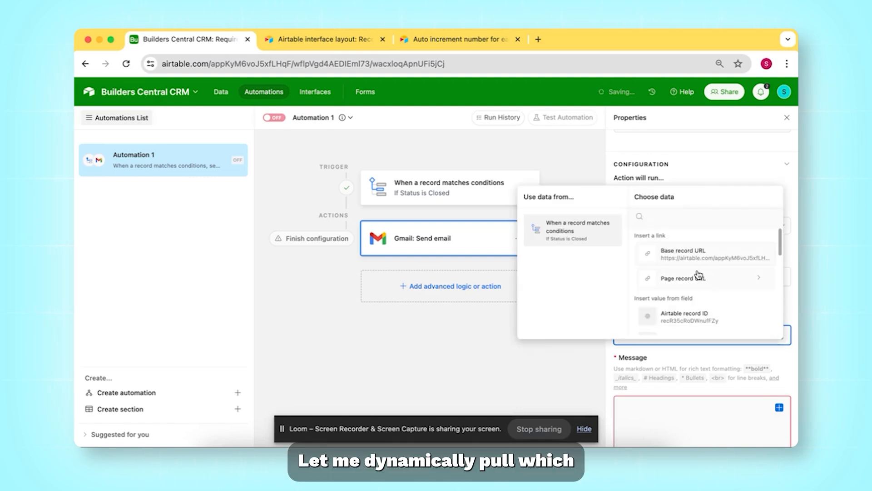
pyautogui.scroll(-3)
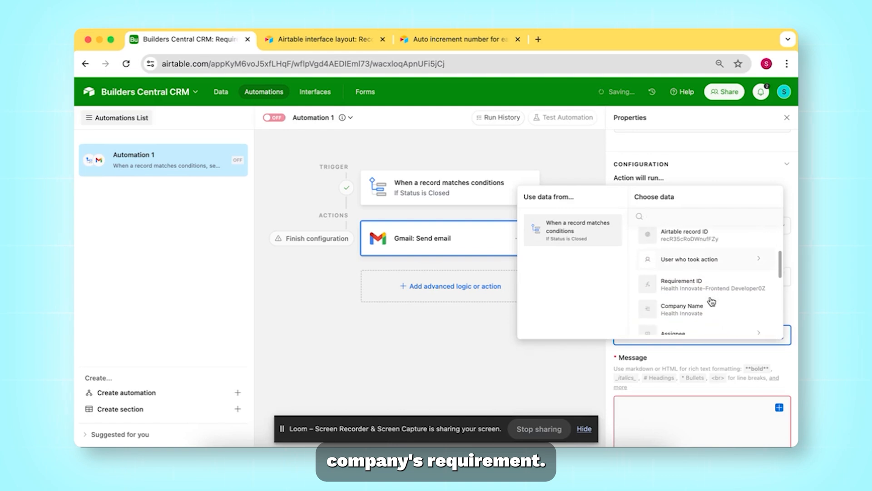
pyautogui.click(682, 309)
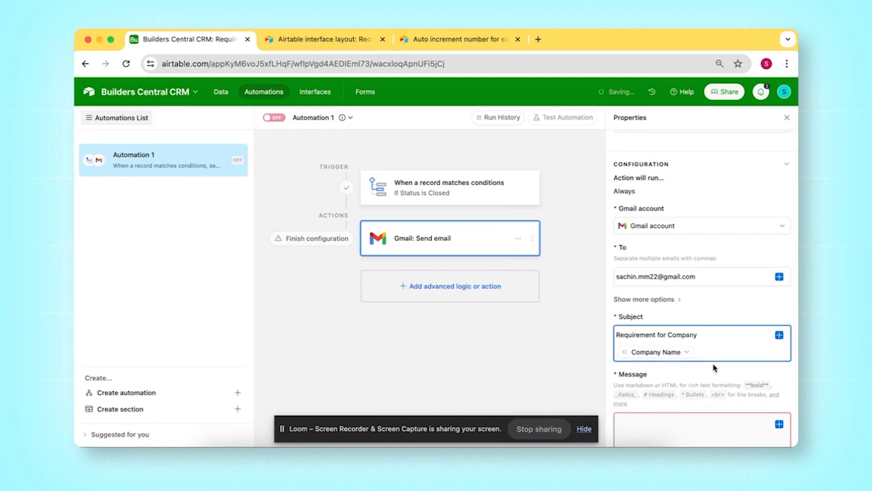
pyautogui.write('fulfilled!')
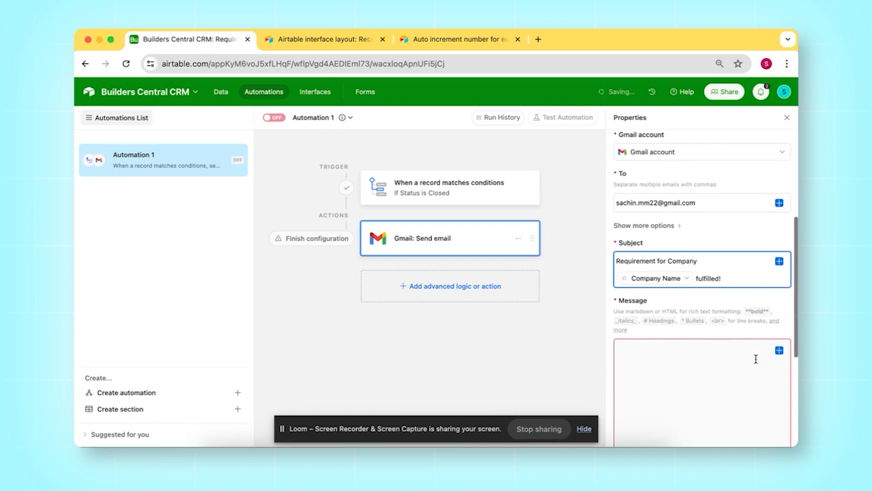
pyautogui.write('Hewy')
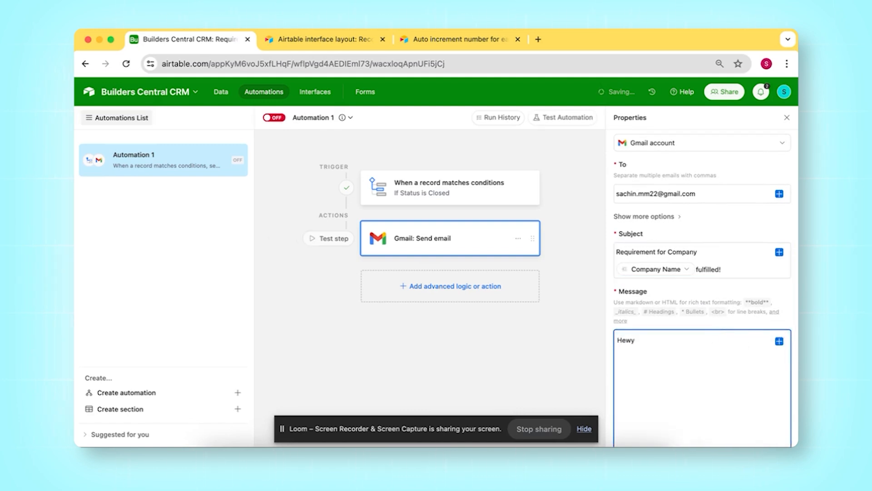
# Greet 'Hey Sachin' in the message and insert the Type of hire value from the triggering record.
pyautogui.write('Hey Sachin,')
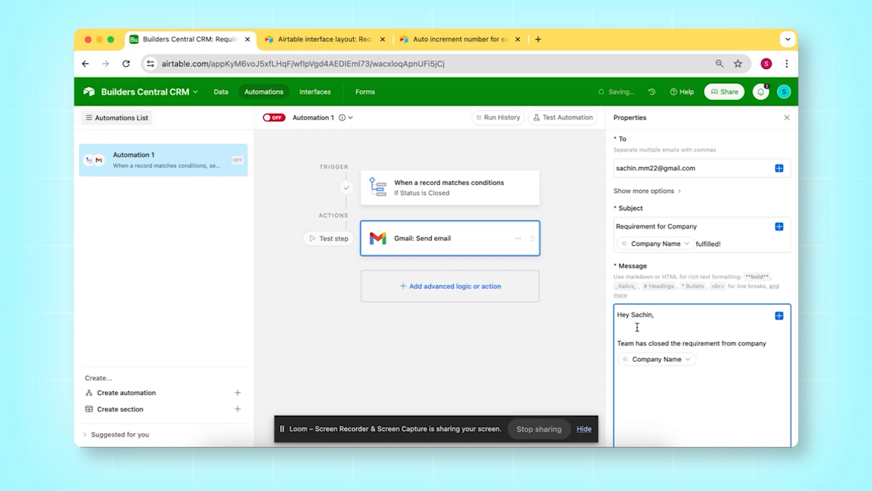
pyautogui.click(778, 315)
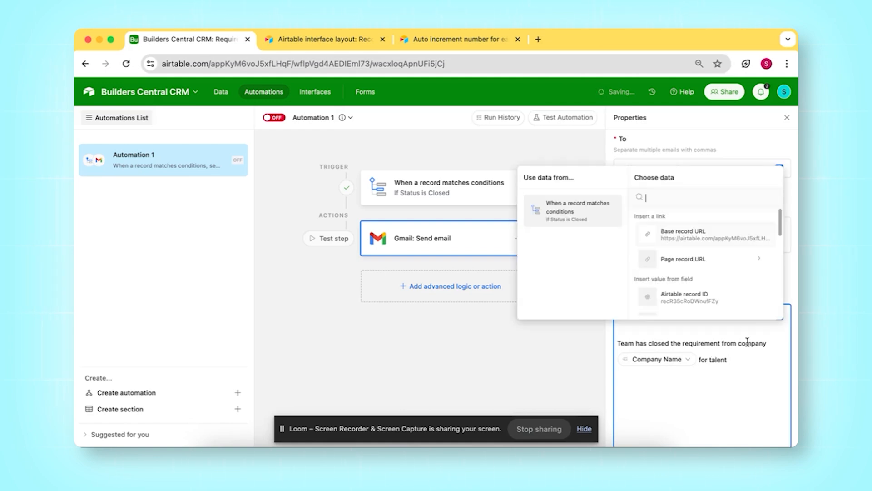
pyautogui.scroll(-3)
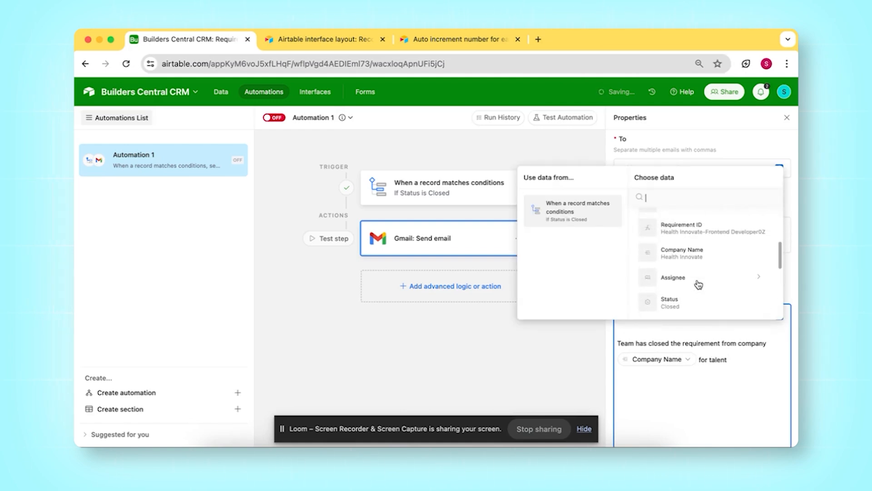
pyautogui.scroll(-3)
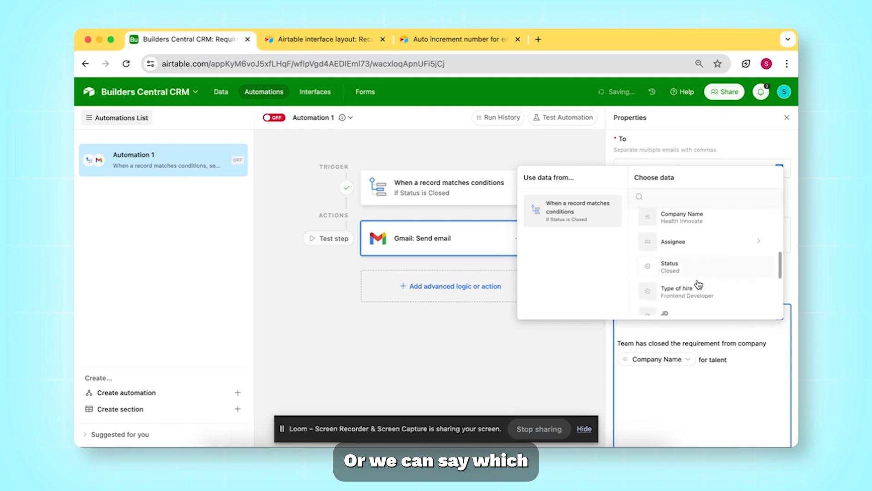
pyautogui.scroll(-3)
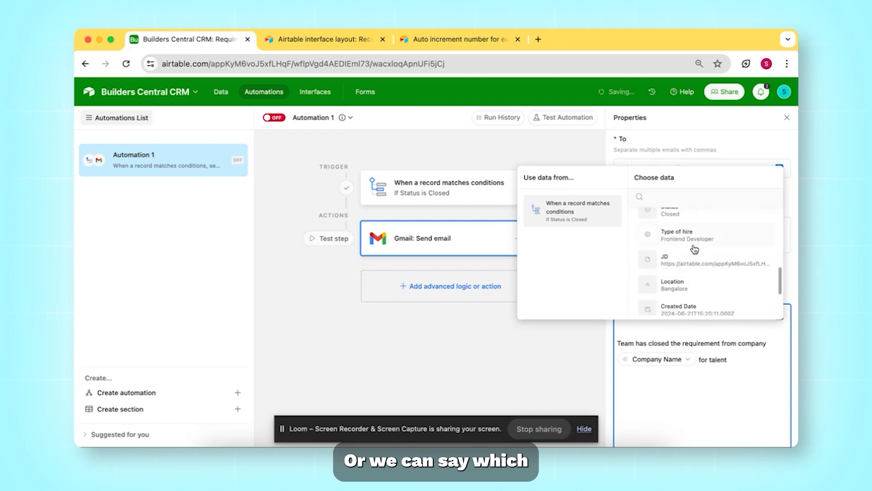
pyautogui.click(676, 235)
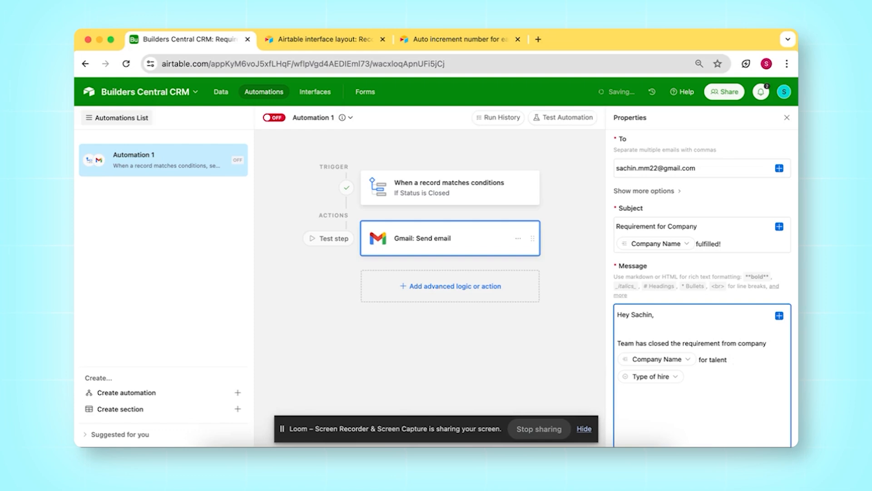
pyautogui.moveTo(655, 359)
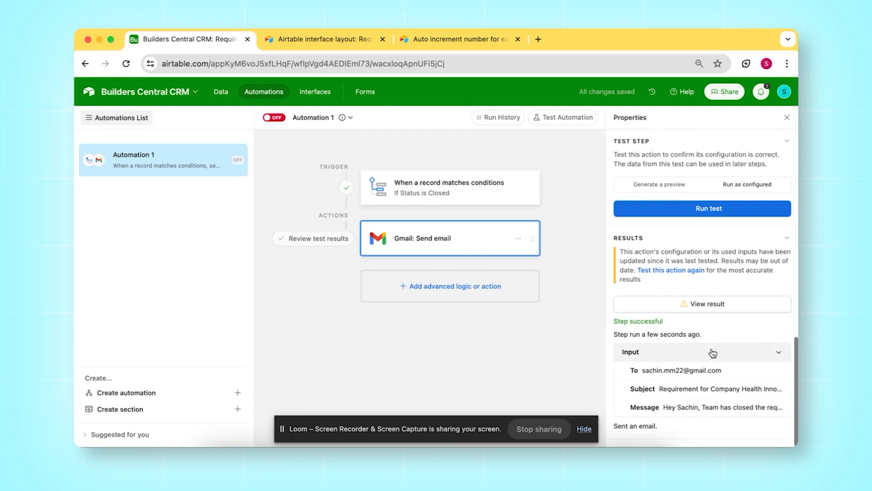
pyautogui.moveTo(658, 184)
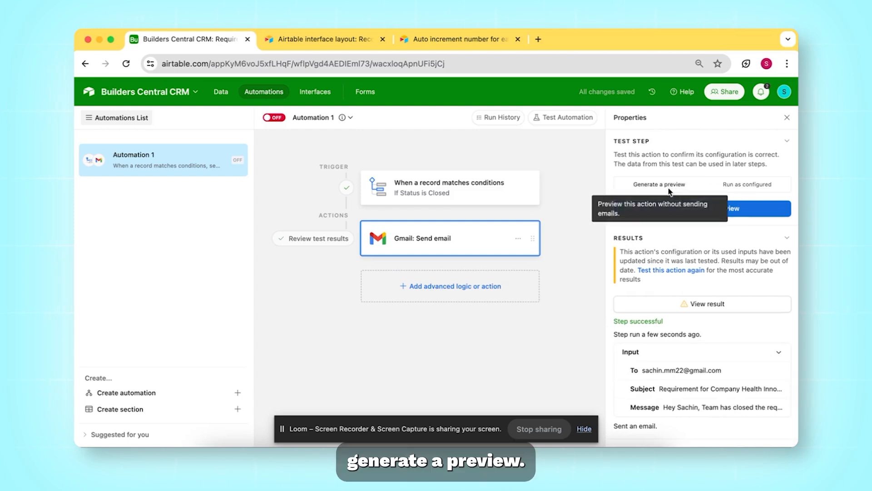
# Generate a preview of the email to Sachin about Health Innovate's Frontend Developer requirement.
pyautogui.click(659, 185)
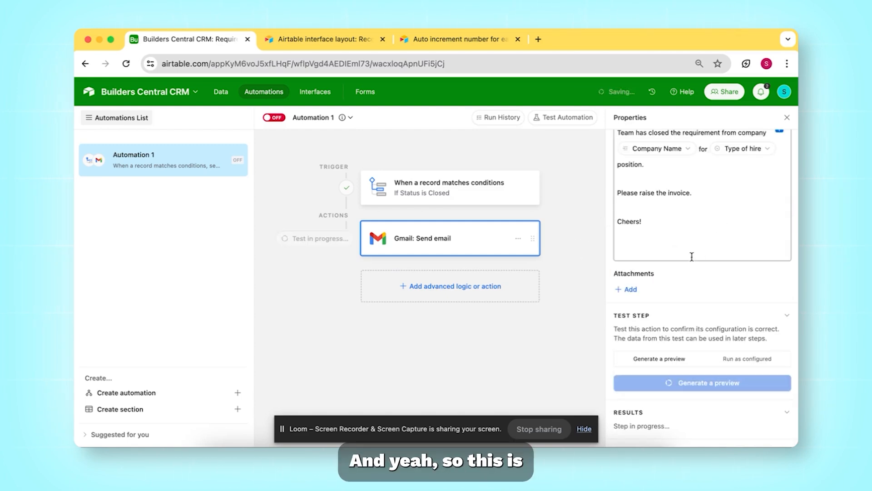
pyautogui.click(701, 383)
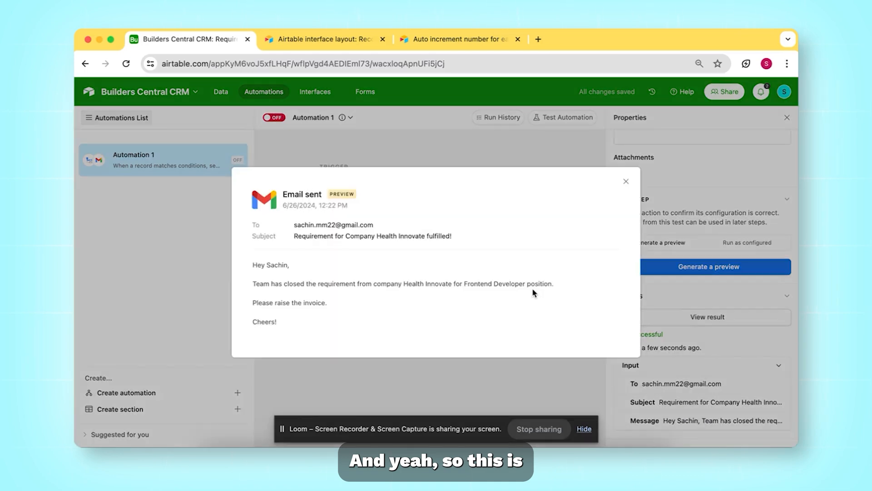
pyautogui.moveTo(338, 322)
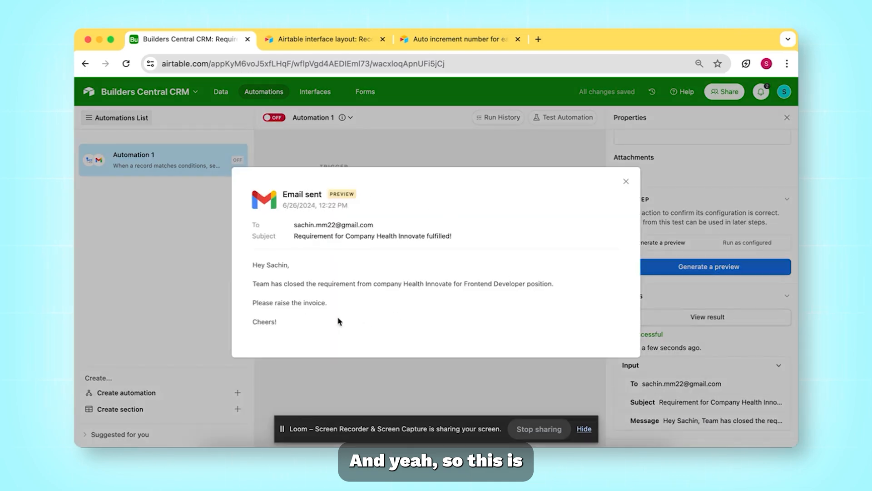
pyautogui.moveTo(404, 202)
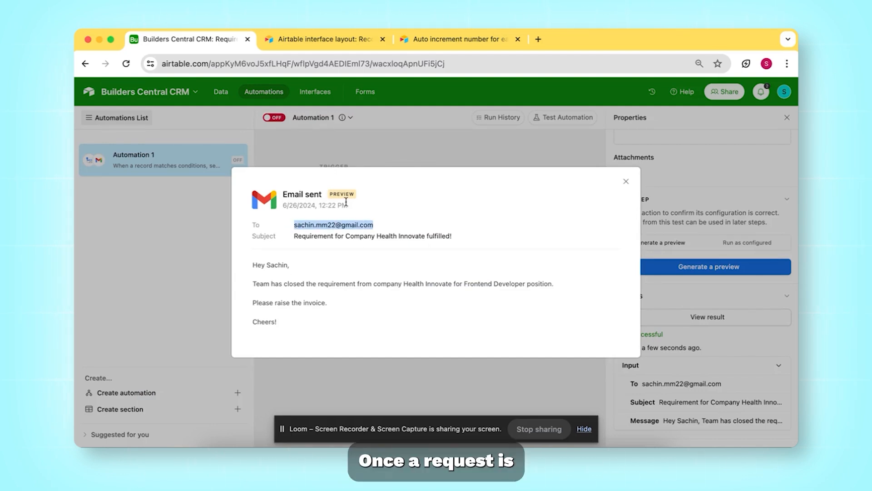
pyautogui.moveTo(318, 317)
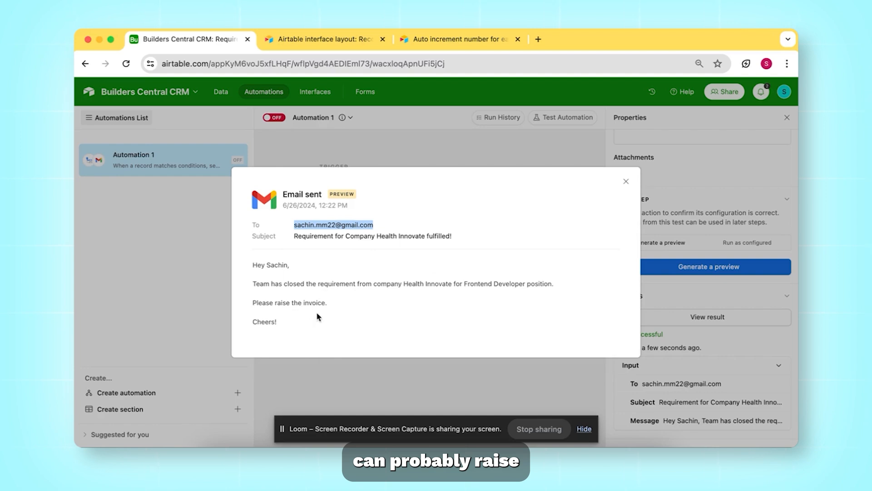
pyautogui.moveTo(410, 275)
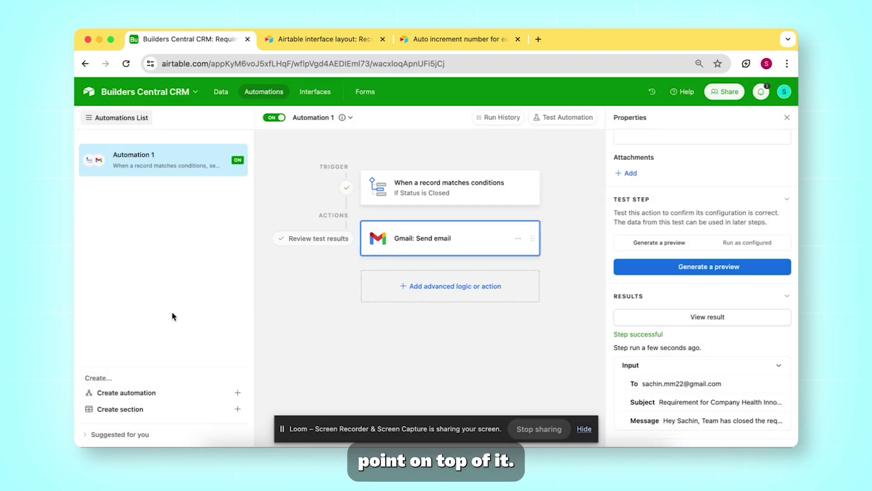
pyautogui.moveTo(268, 179)
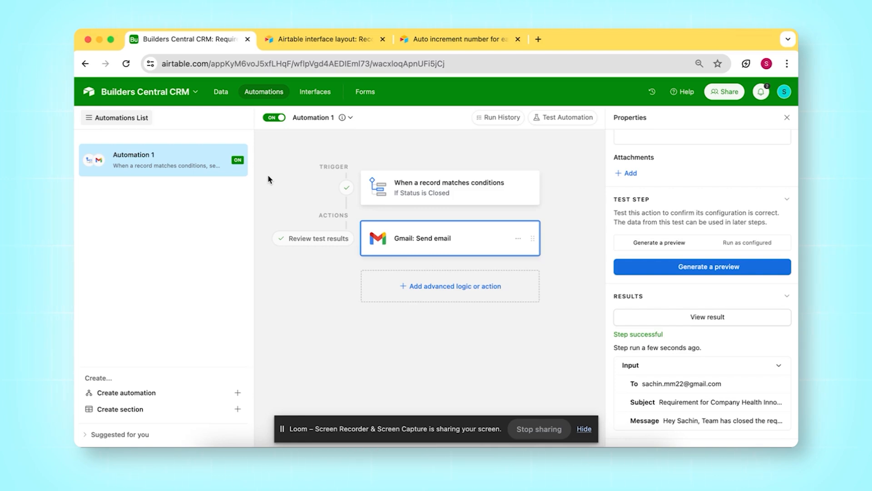
# Close the email step's settings, expand Suggested for you, and return to the base's table data.
pyautogui.click(787, 117)
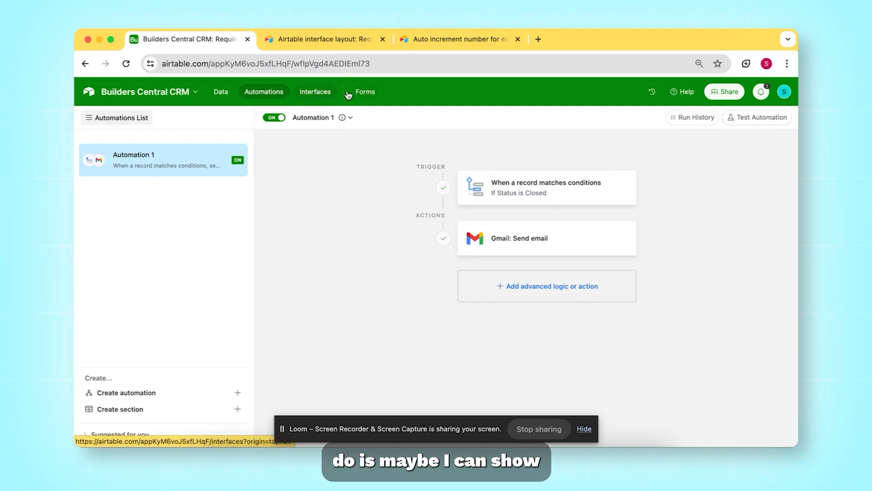
pyautogui.moveTo(226, 298)
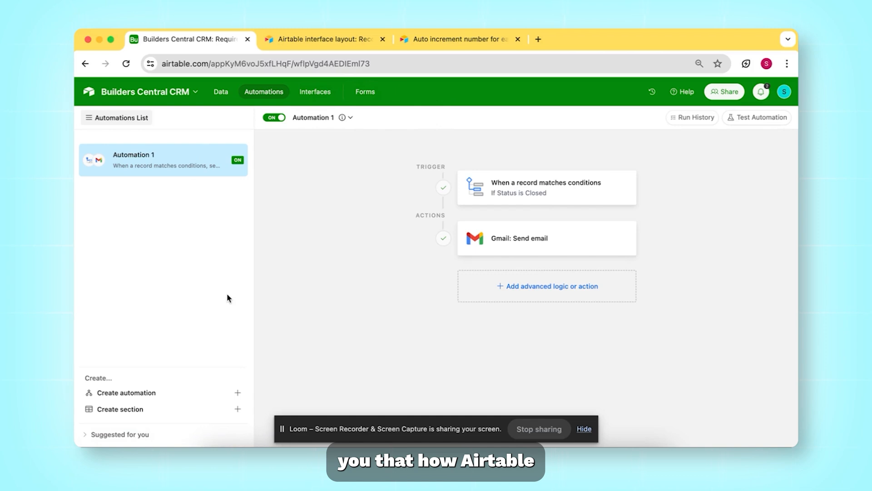
pyautogui.click(120, 434)
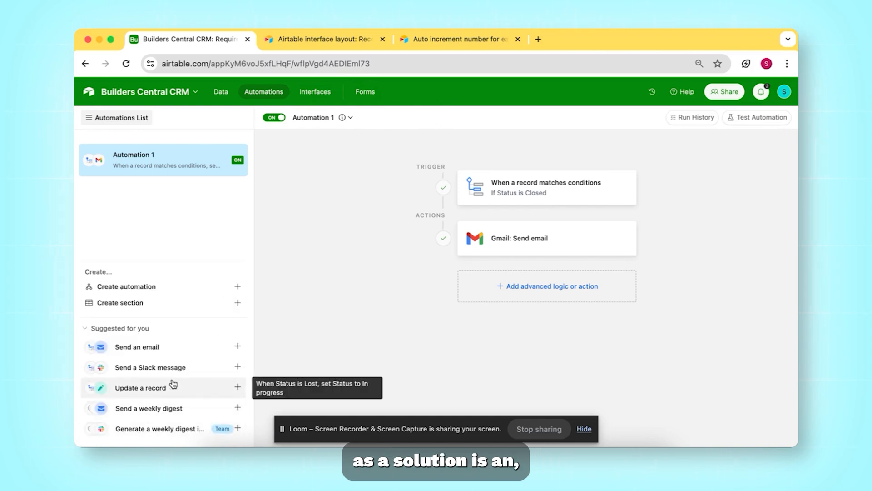
pyautogui.moveTo(329, 89)
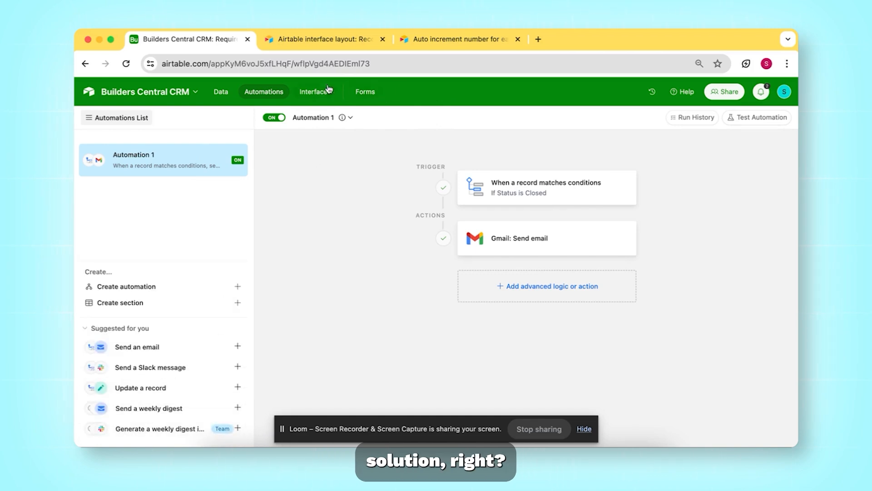
pyautogui.click(315, 91)
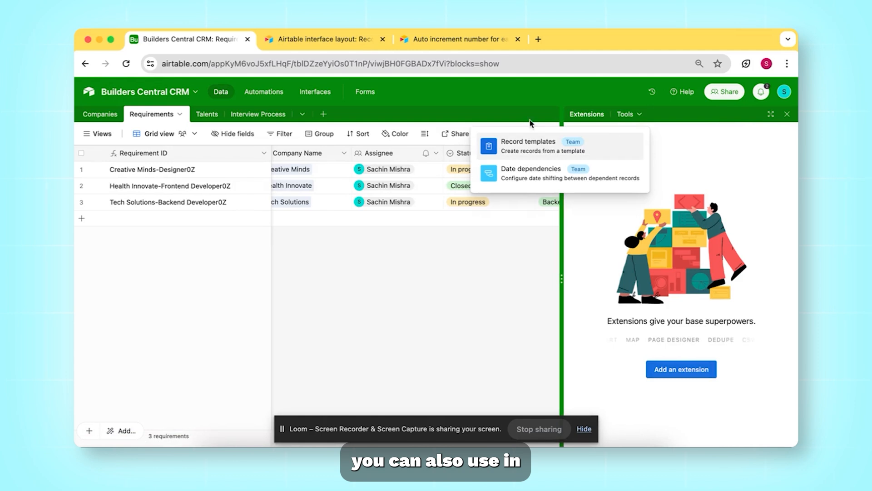
# Open the extensions marketplace and browse its Scripts catalogue down to Find and replace.
pyautogui.click(771, 114)
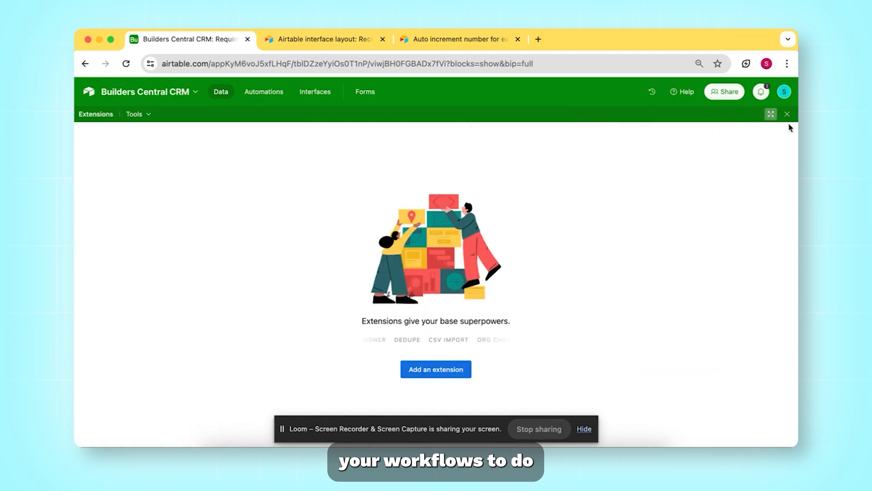
pyautogui.click(787, 115)
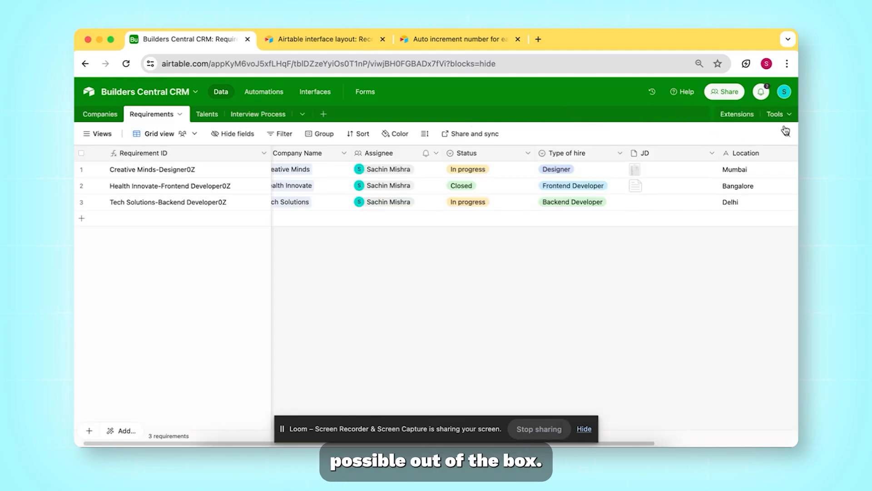
pyautogui.click(736, 114)
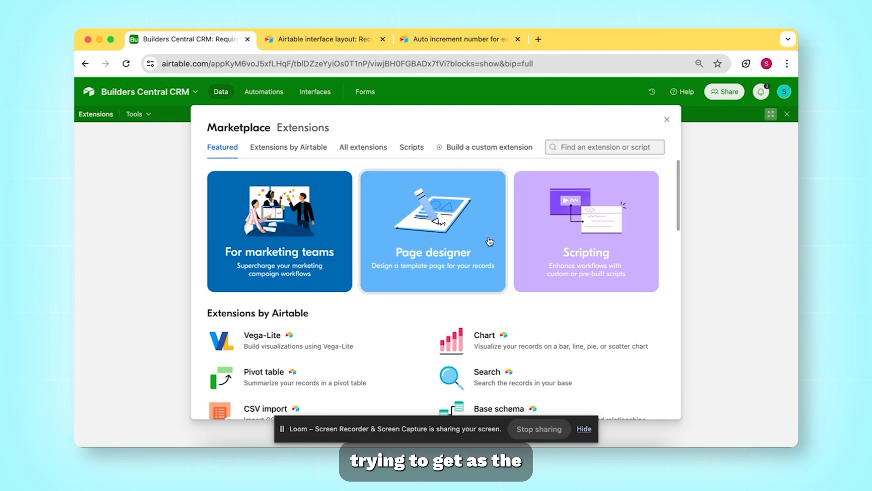
pyautogui.moveTo(423, 252)
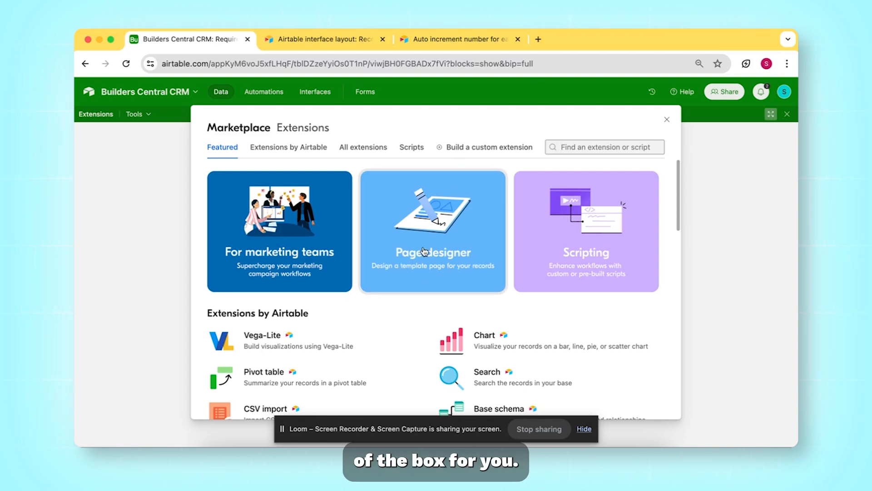
pyautogui.moveTo(380, 261)
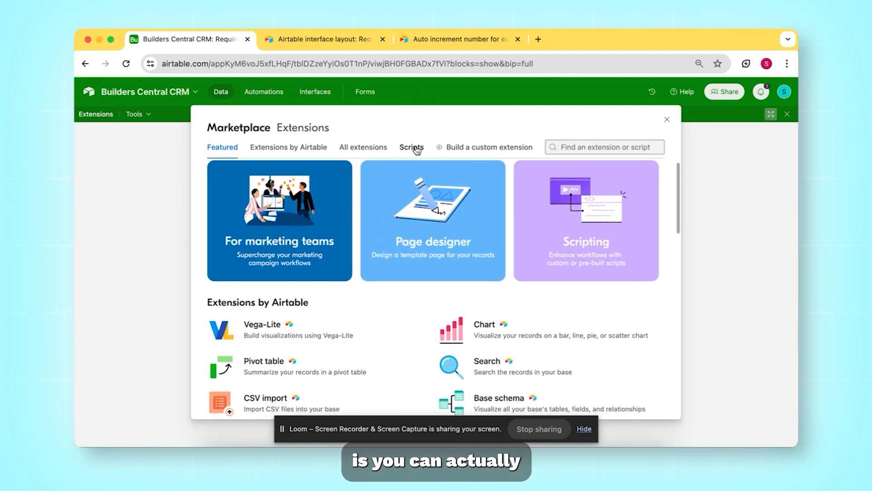
pyautogui.click(410, 148)
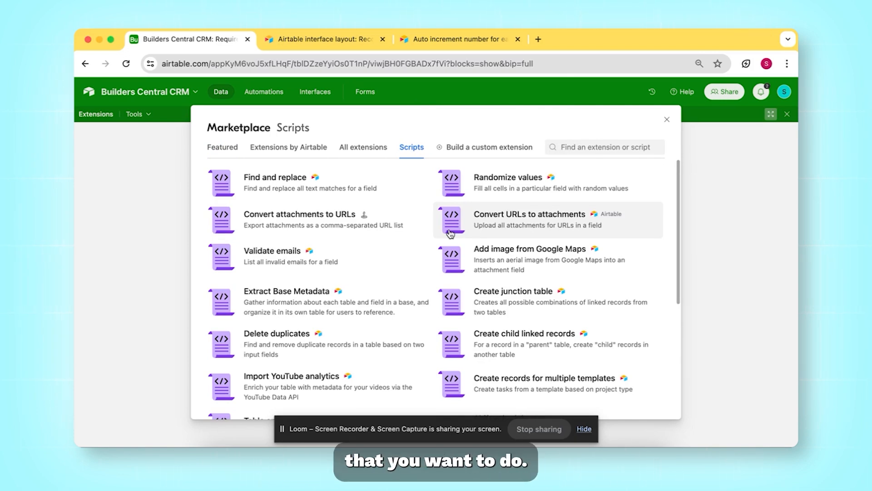
pyautogui.scroll(-3)
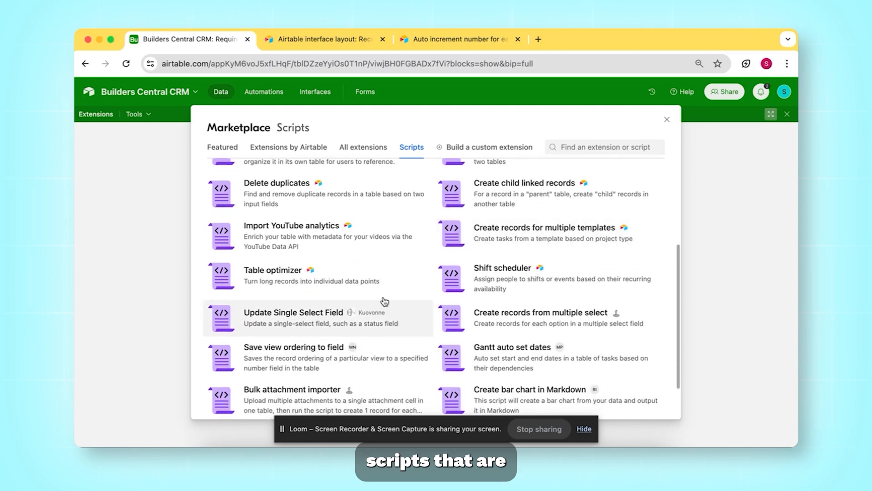
pyautogui.scroll(-3)
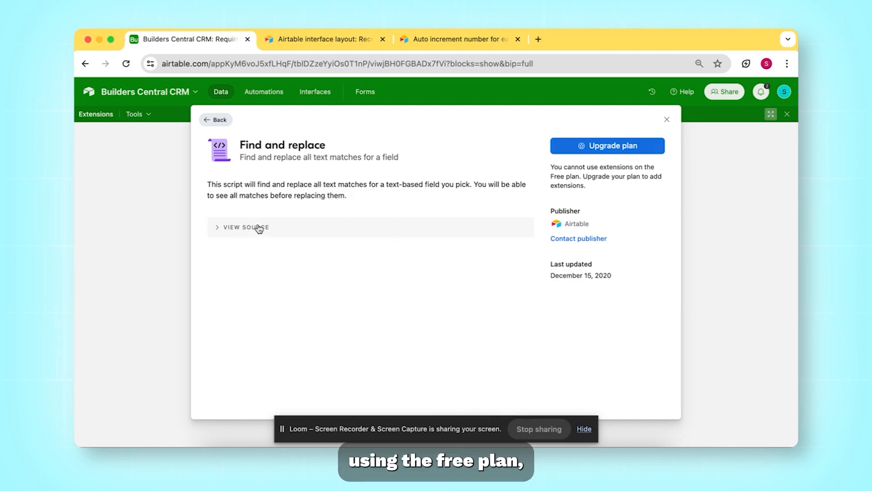
# View the Find and replace script's source code and scroll through it.
pyautogui.click(245, 227)
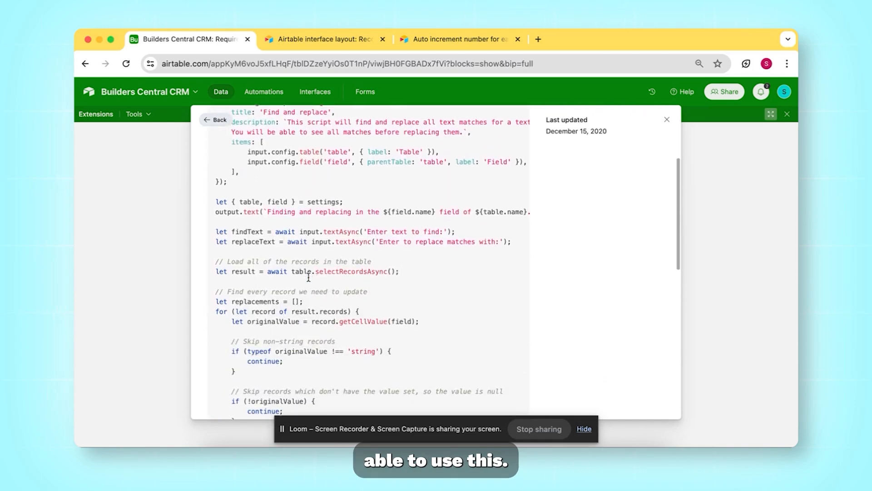
pyautogui.scroll(3)
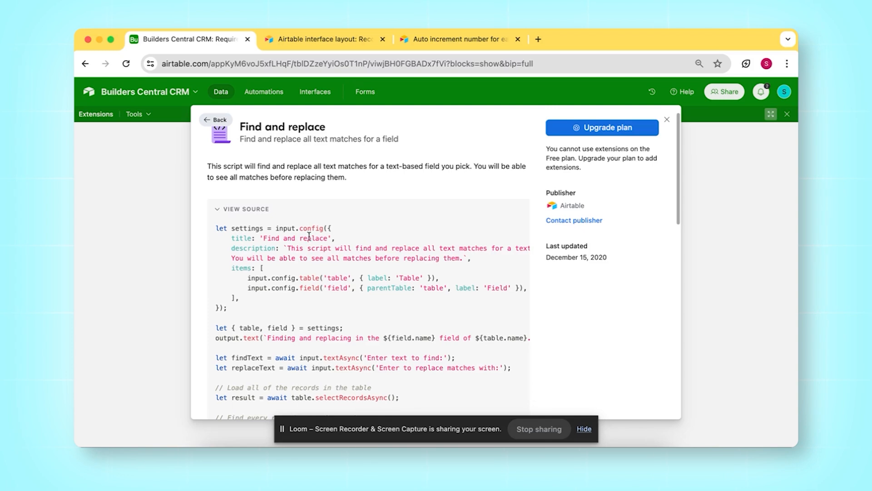
pyautogui.scroll(-3)
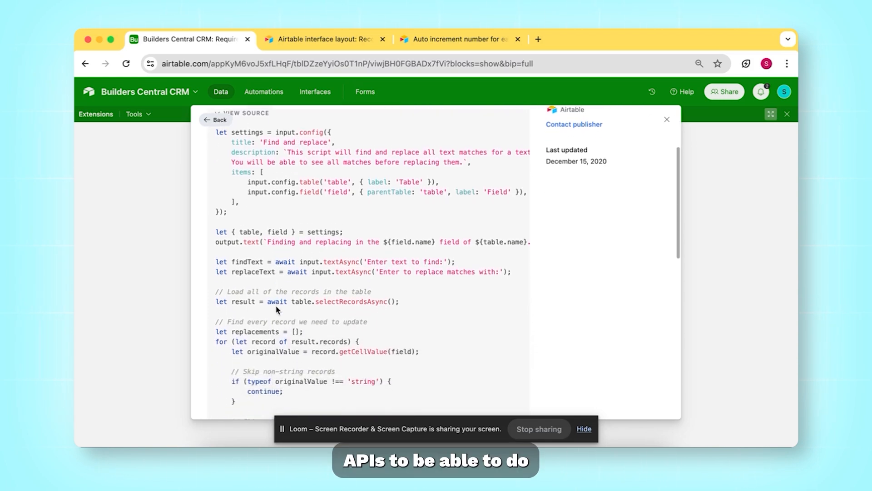
pyautogui.scroll(-3)
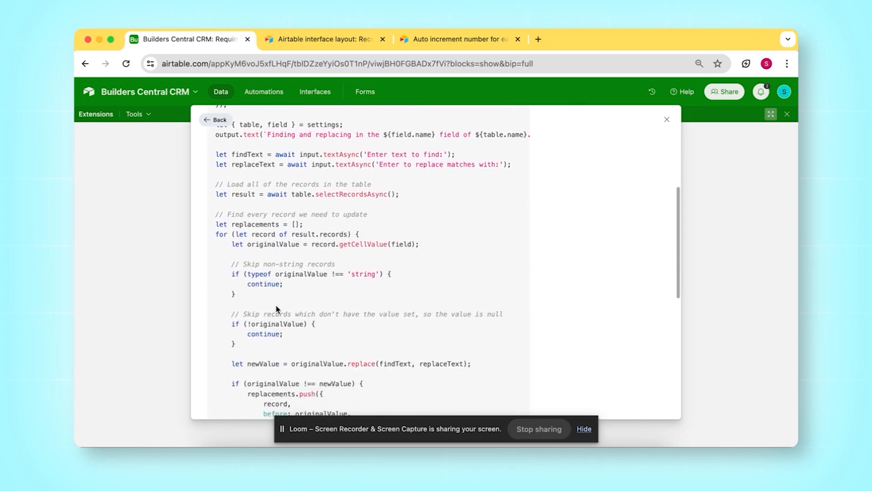
pyautogui.scroll(3)
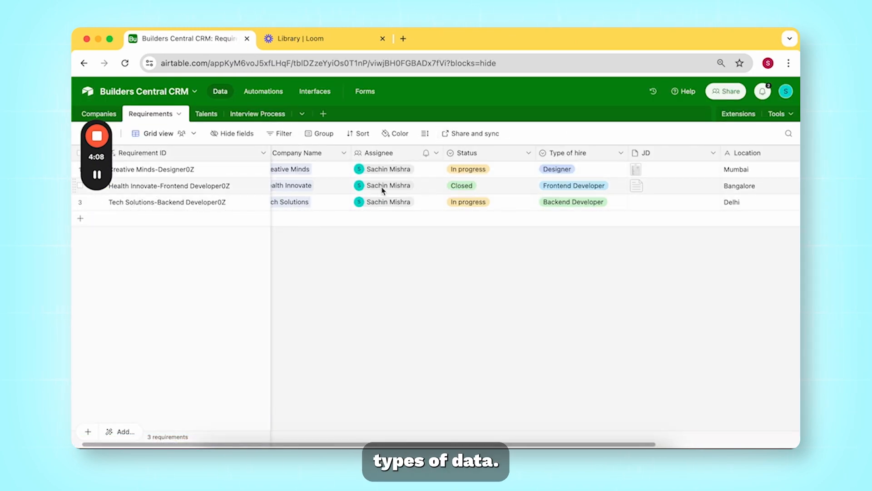
pyautogui.moveTo(431, 187)
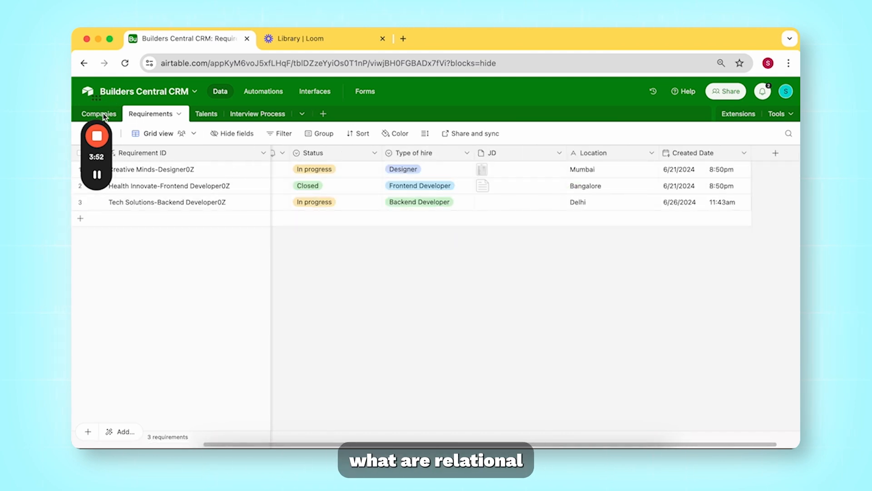
pyautogui.moveTo(315, 188)
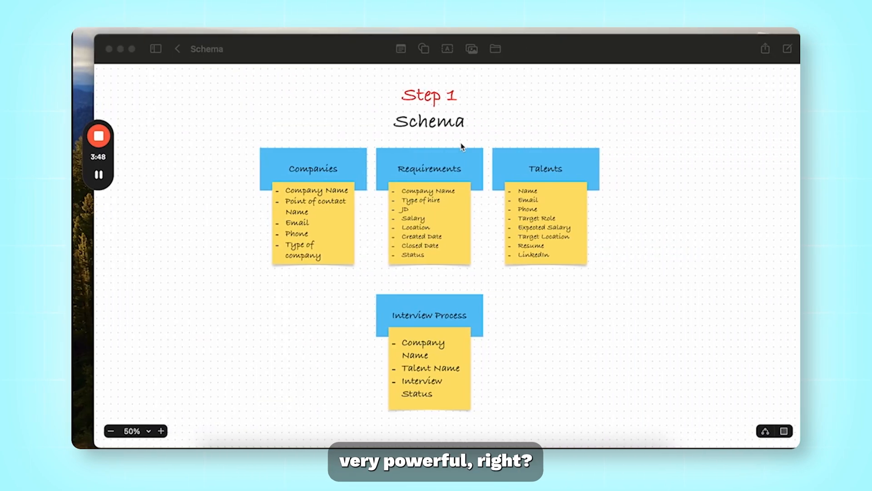
pyautogui.scroll(-3)
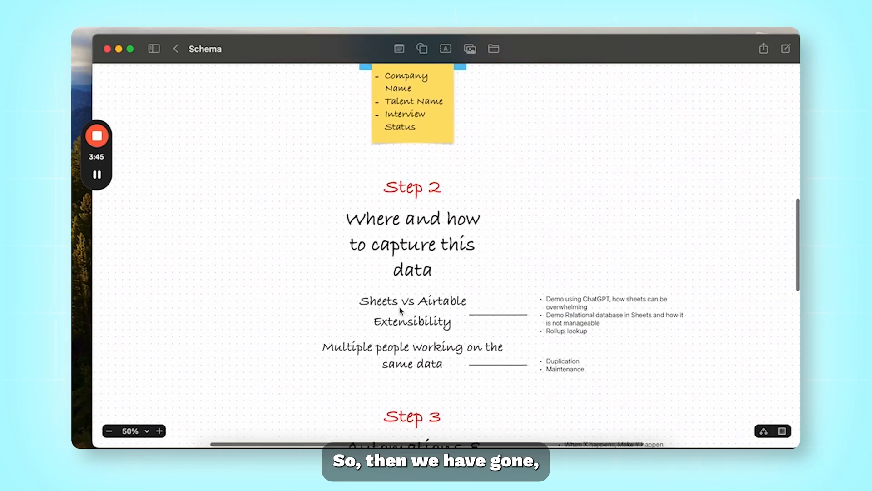
pyautogui.scroll(-3)
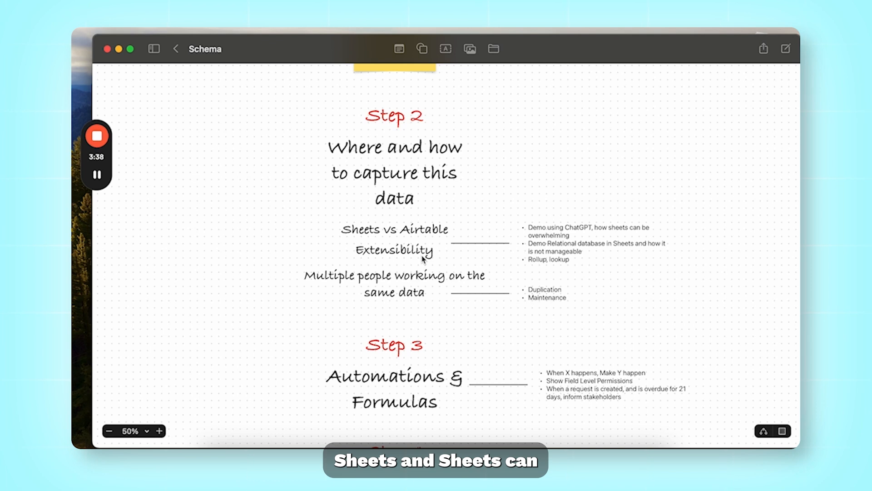
pyautogui.scroll(-3)
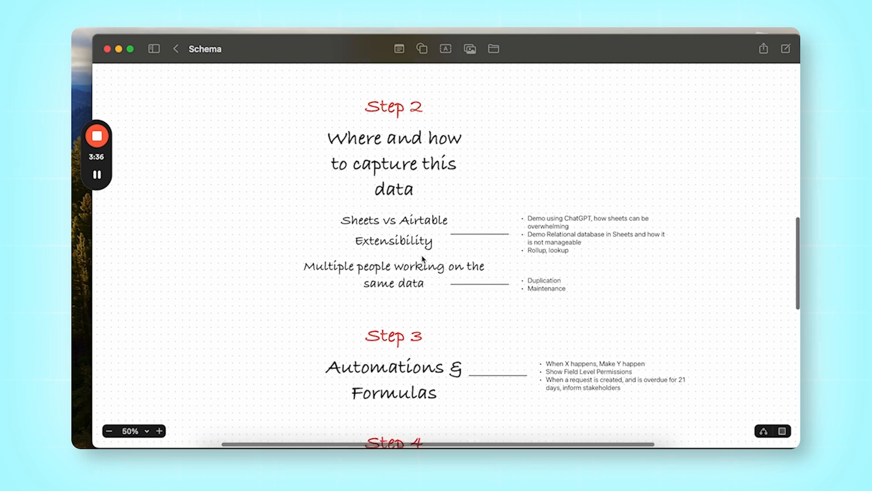
pyautogui.scroll(-3)
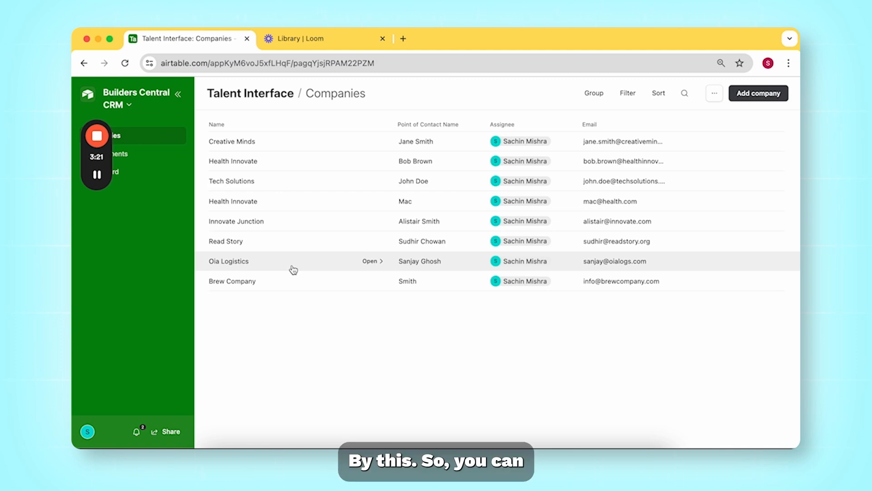
# Show the Requirements kanban, close the Creative Minds-Designer0Z record details, and return to Automation 1.
pyautogui.click(117, 154)
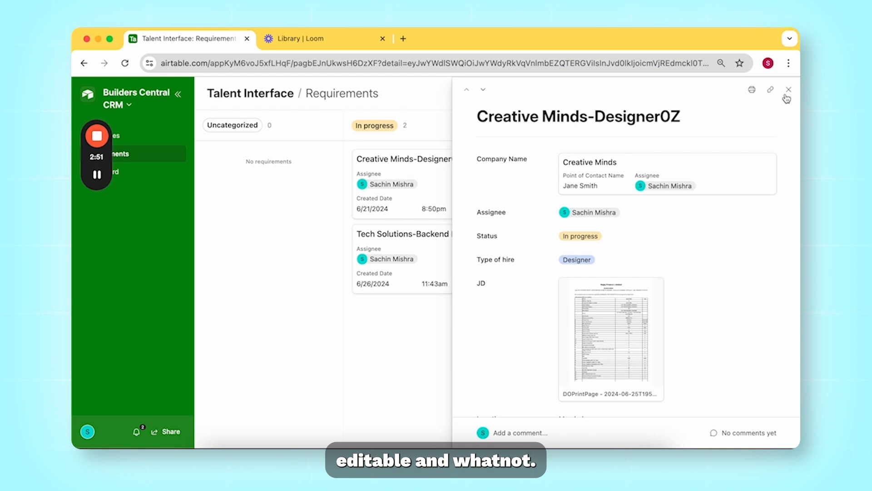
pyautogui.click(788, 90)
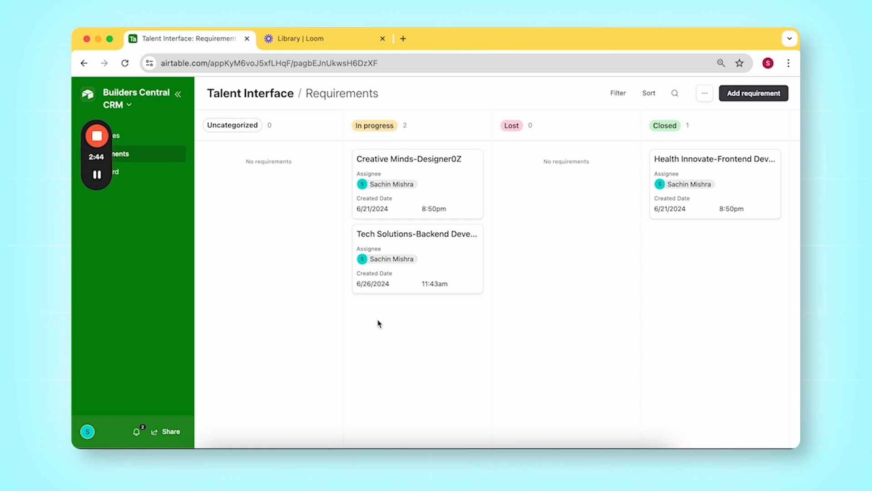
pyautogui.click(263, 91)
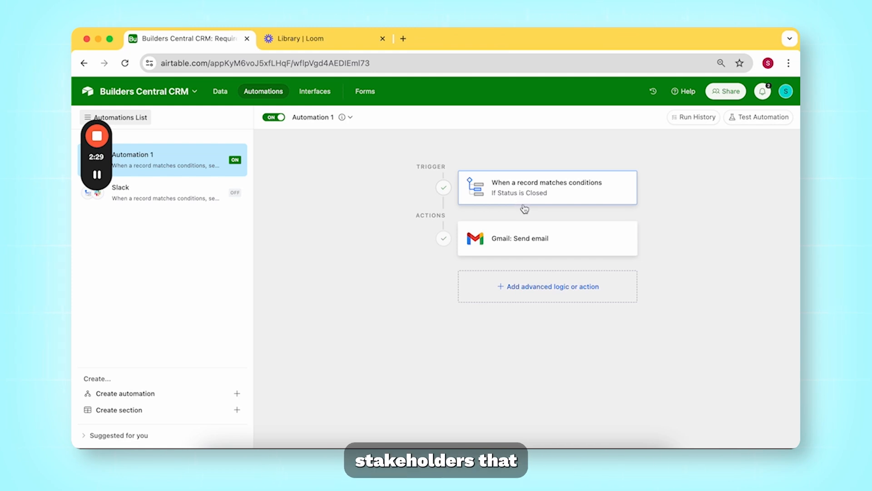
# Review the Gmail Send email step's recipient, subject and invoice message in its properties.
pyautogui.click(547, 238)
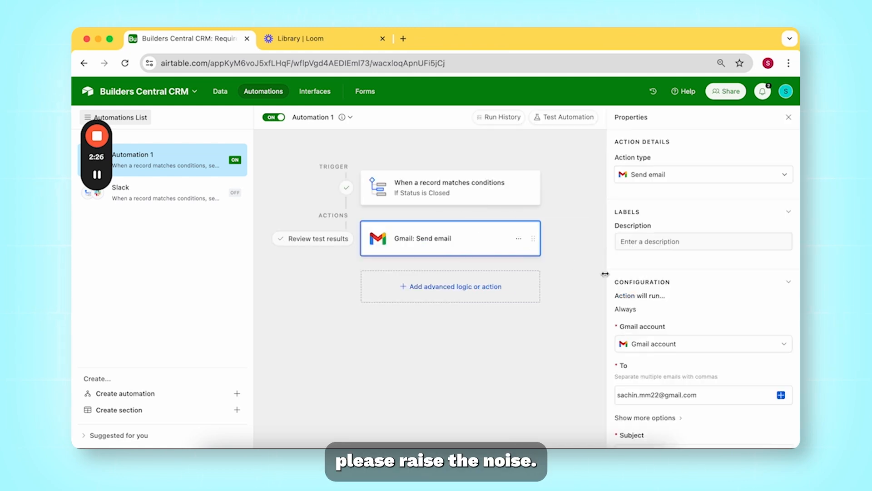
pyautogui.scroll(-3)
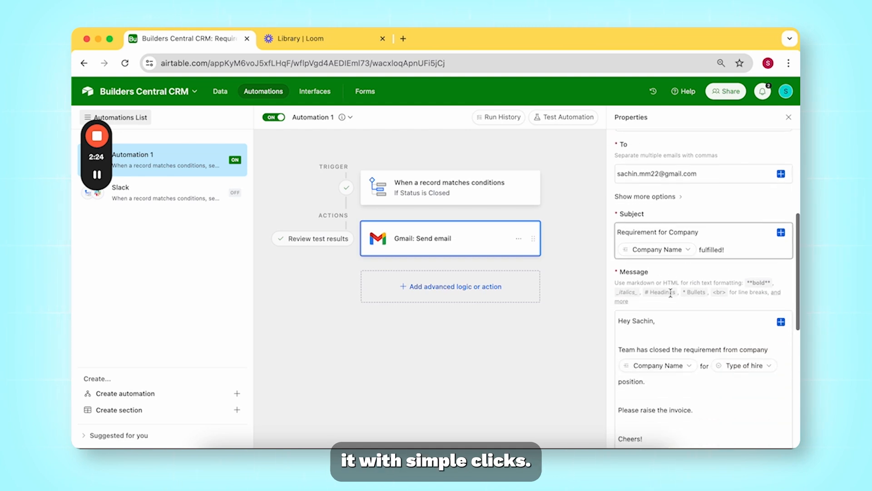
pyautogui.scroll(-3)
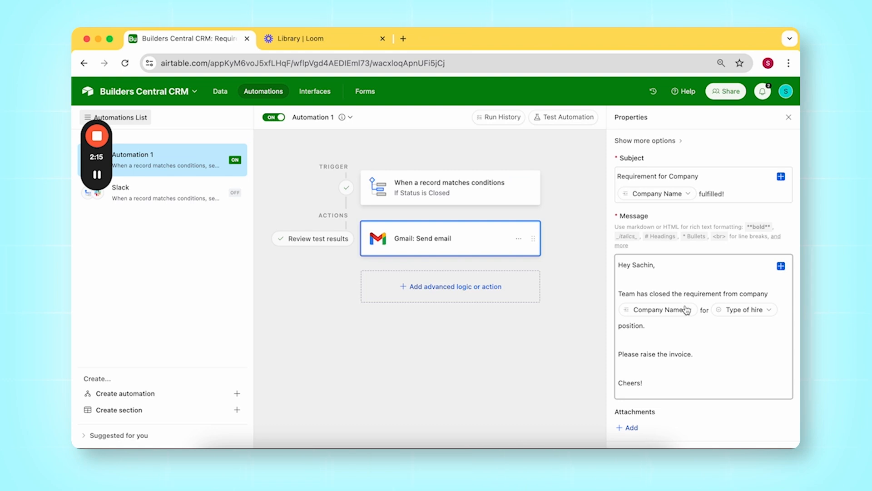
pyautogui.scroll(-3)
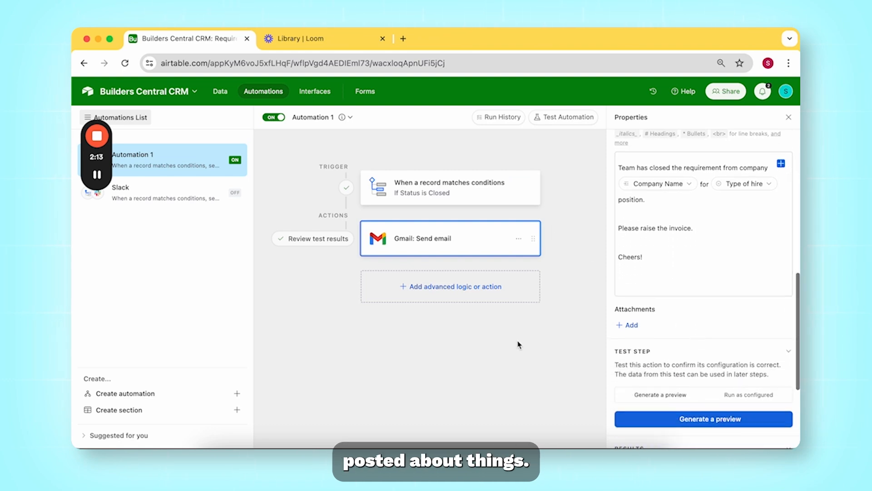
pyautogui.moveTo(195, 268)
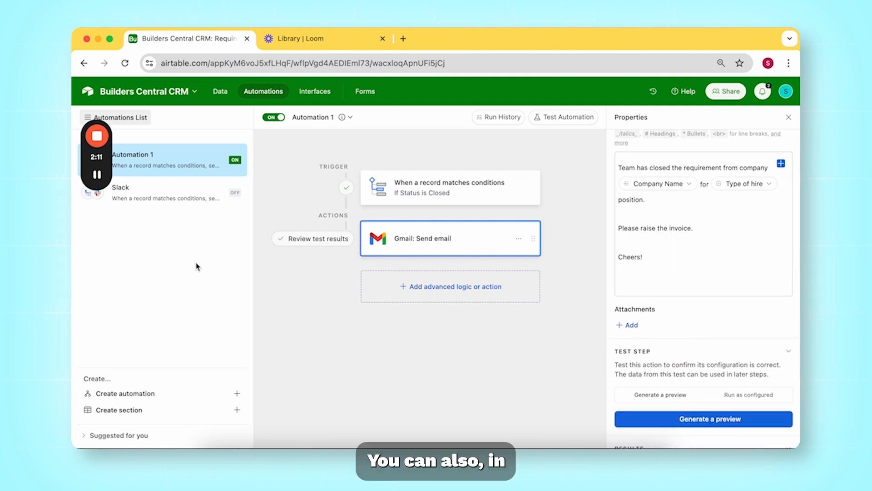
pyautogui.moveTo(147, 206)
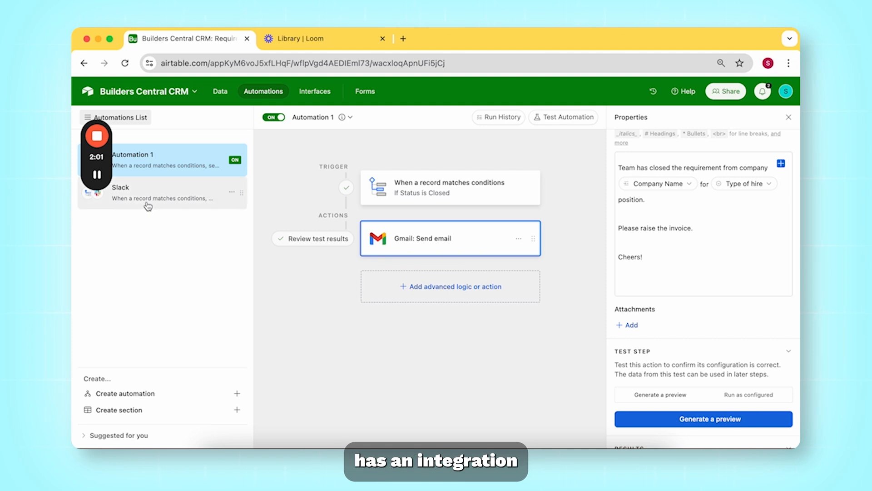
pyautogui.click(162, 191)
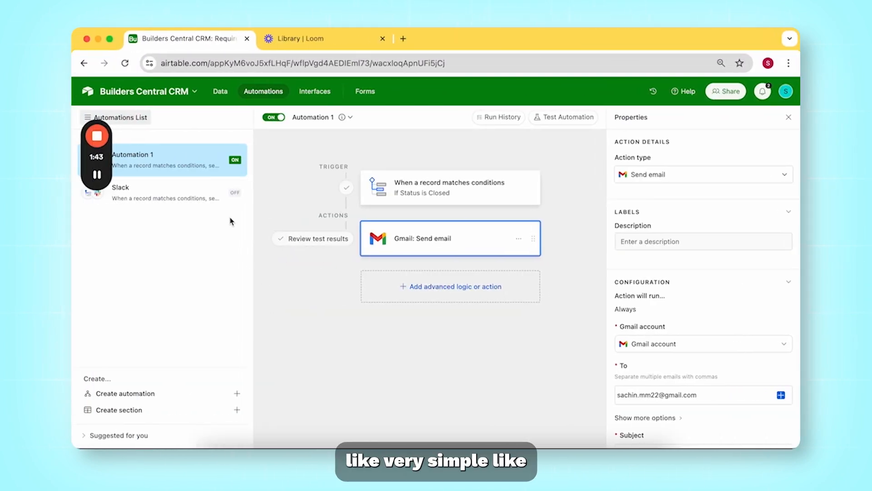
# Open the Talent Interface and select its Requirements page.
pyautogui.click(314, 91)
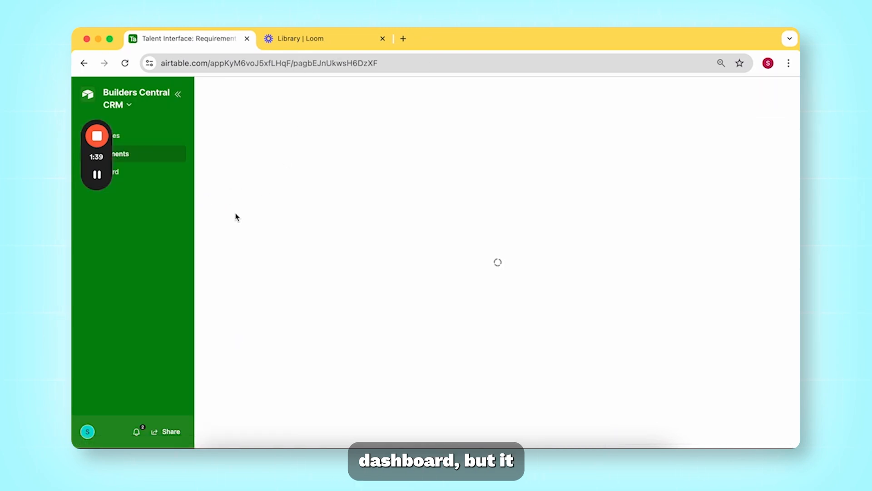
pyautogui.click(115, 172)
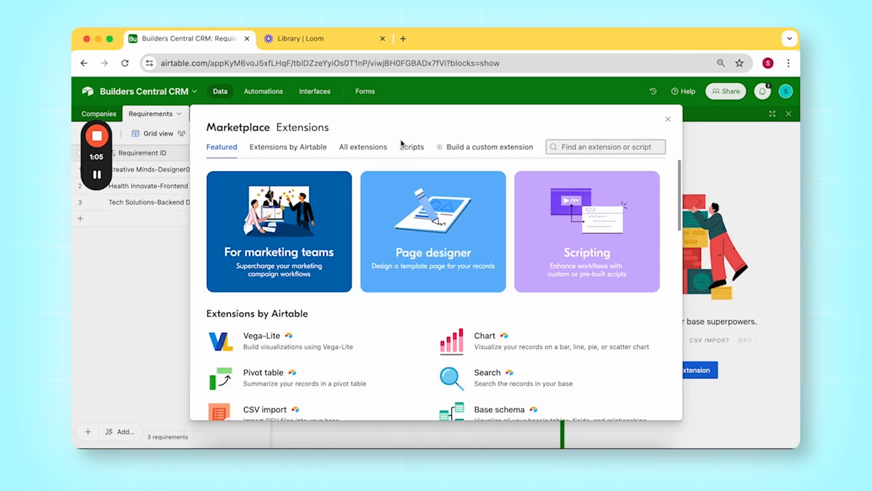
pyautogui.click(411, 147)
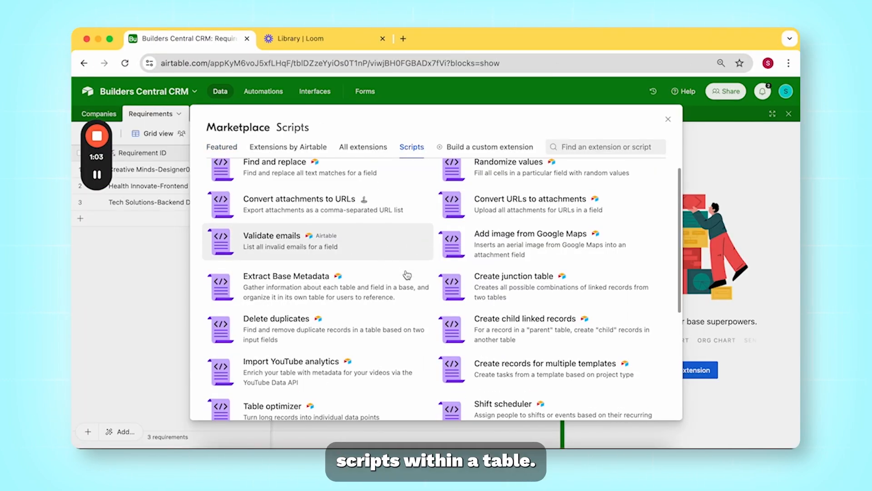
pyautogui.click(222, 147)
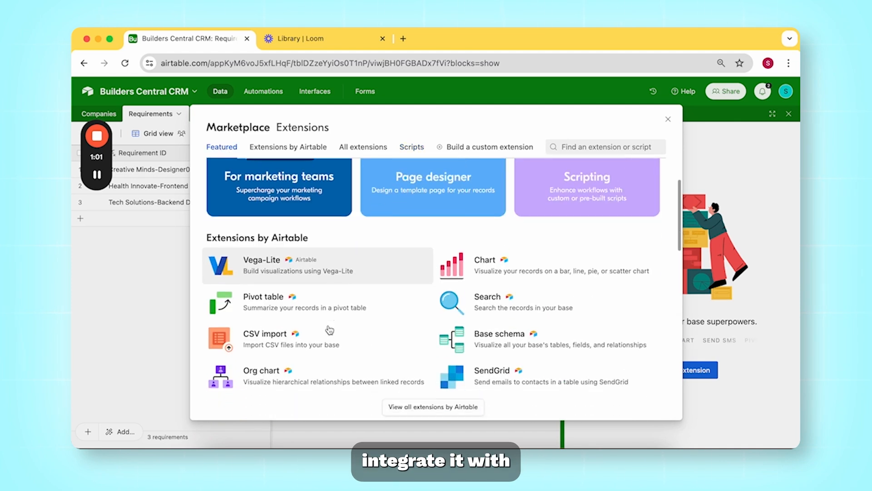
pyautogui.scroll(-3)
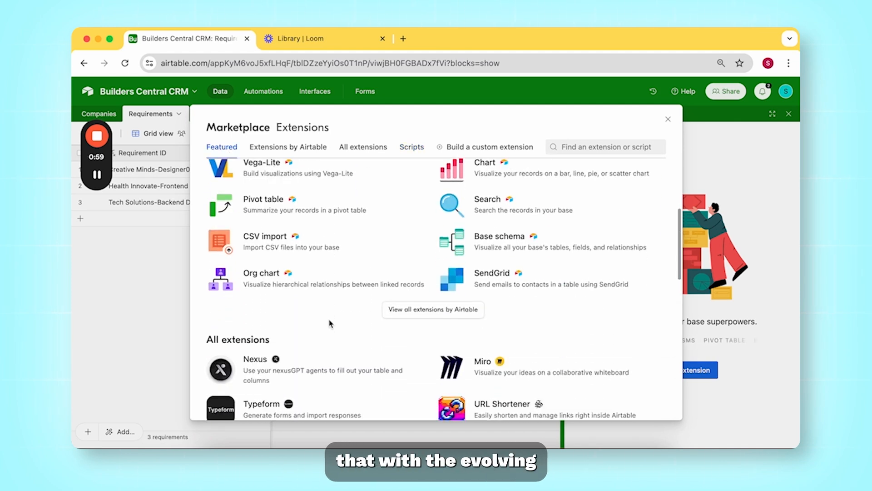
pyautogui.scroll(-3)
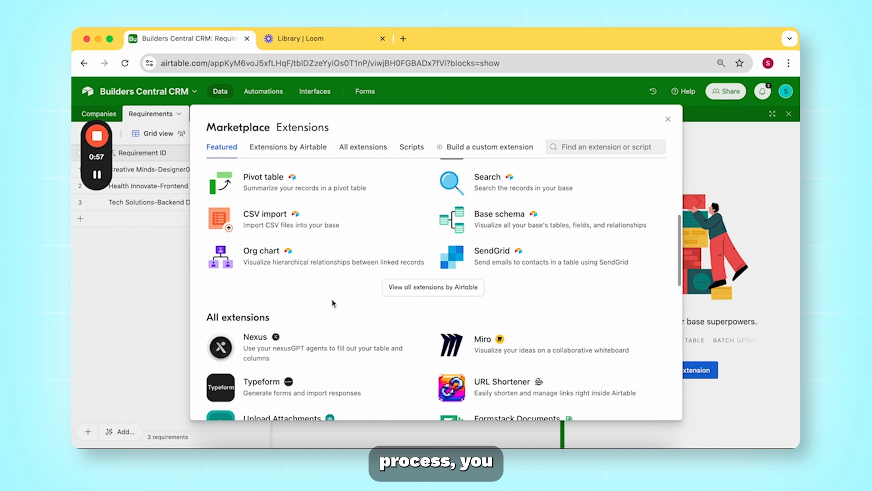
pyautogui.scroll(3)
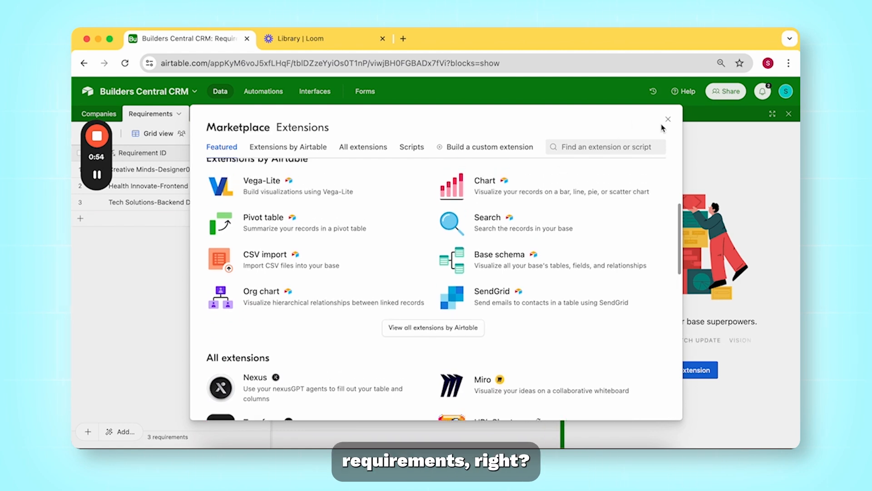